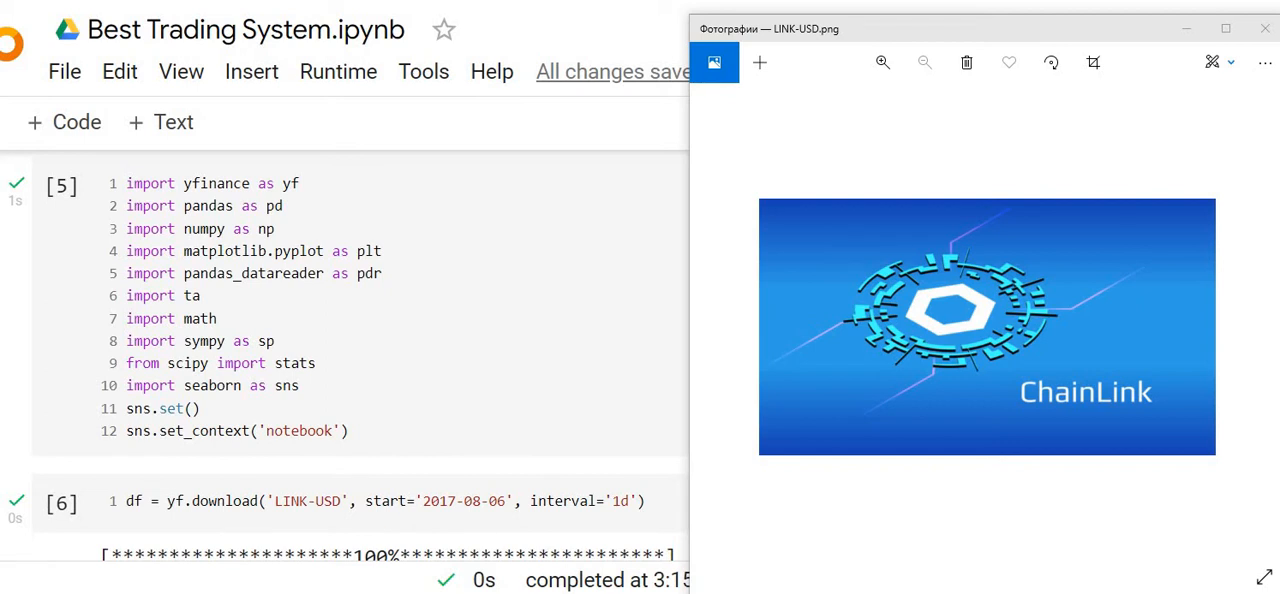
Close the LINK-USD.png Photos window and scroll through the notebook's SMA, signal chart, trades table and profit cells
left_click(1264, 28)
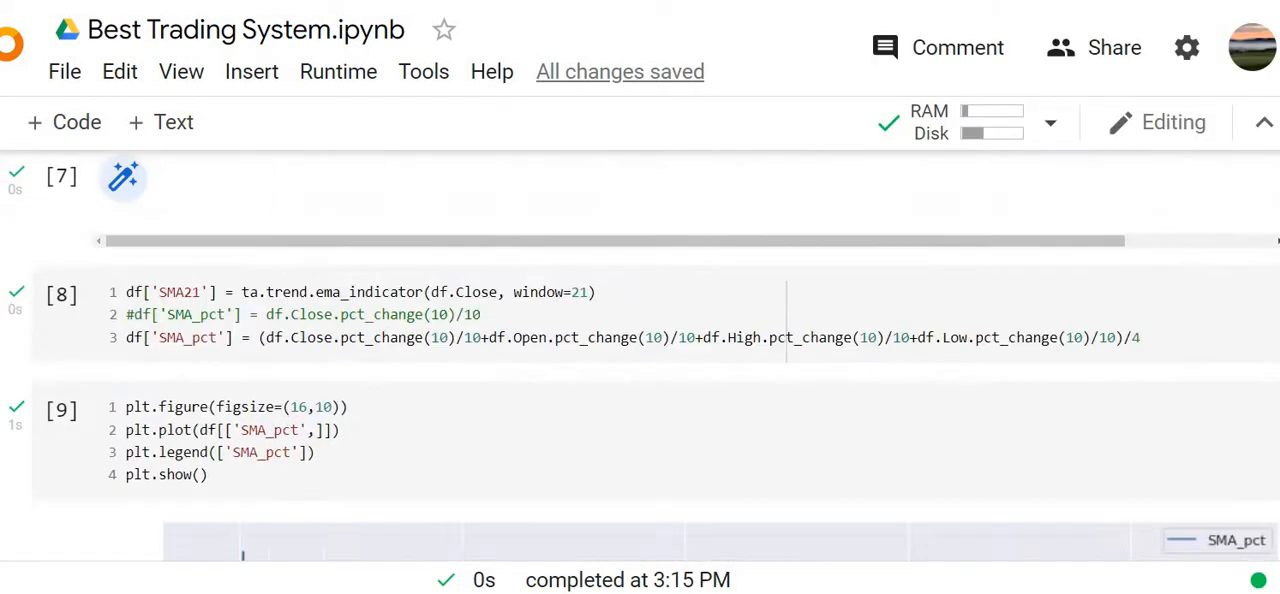
scroll("down", 3)
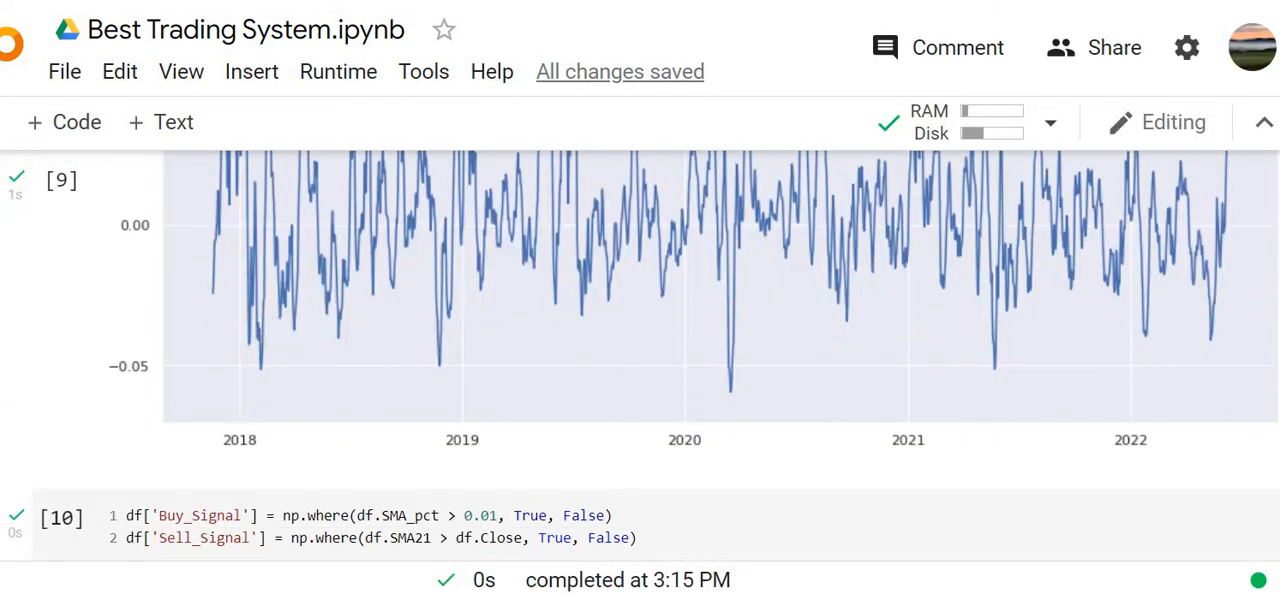
scroll("down", 3)
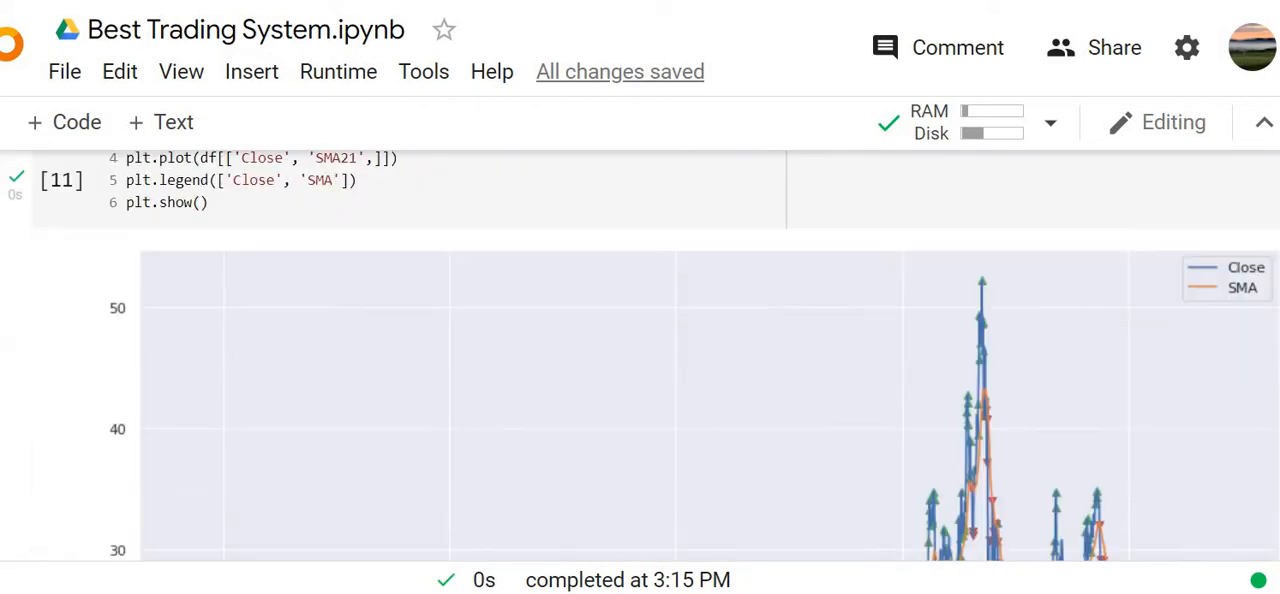
scroll("down", 3)
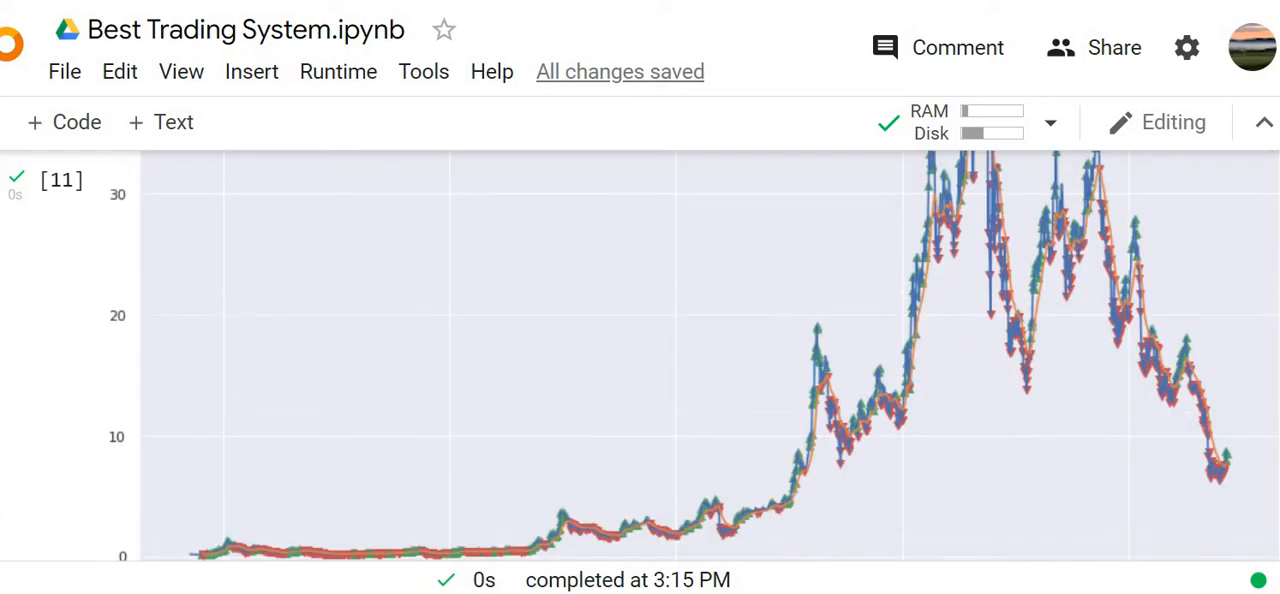
scroll("down", 3)
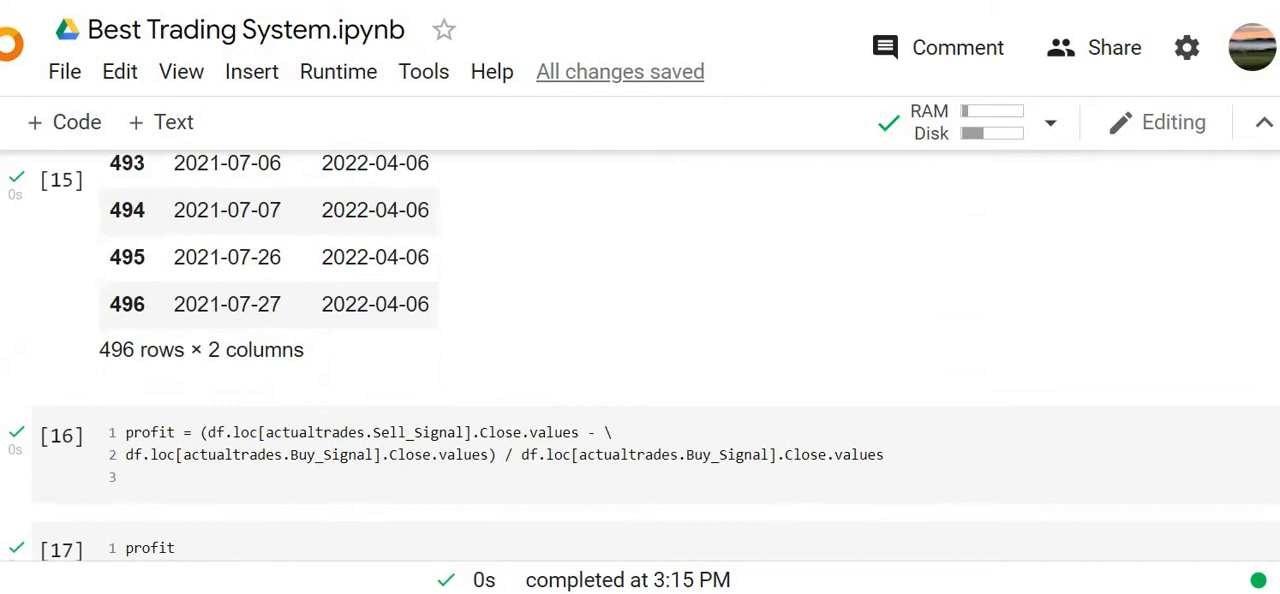
scroll("down", 3)
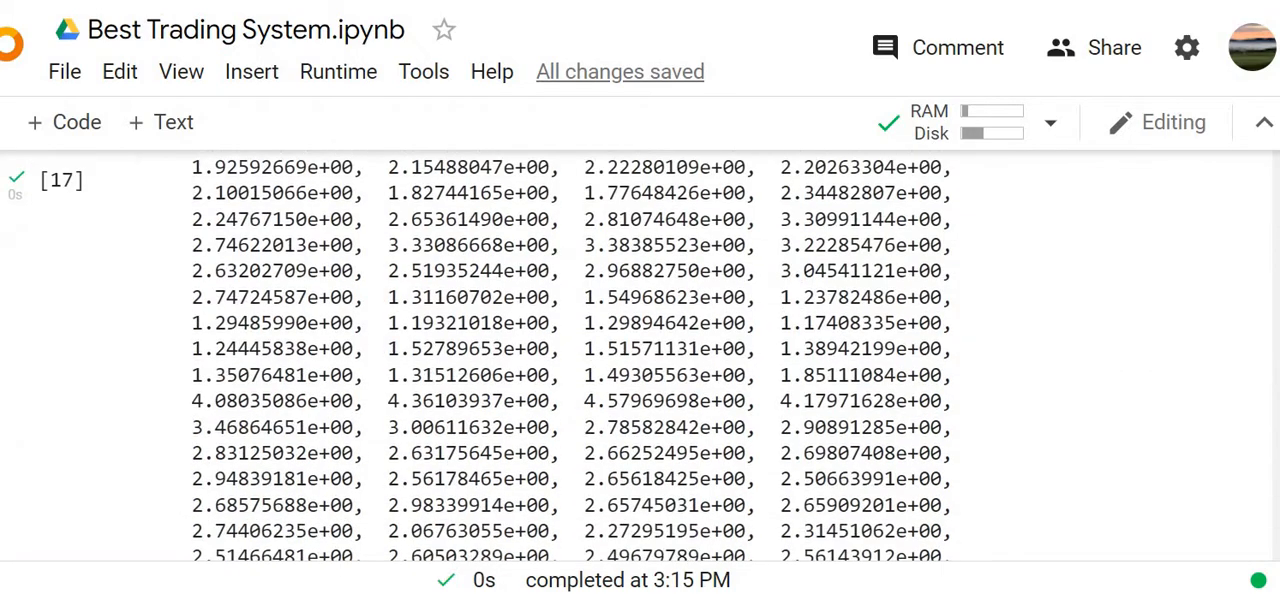
scroll("down", 3)
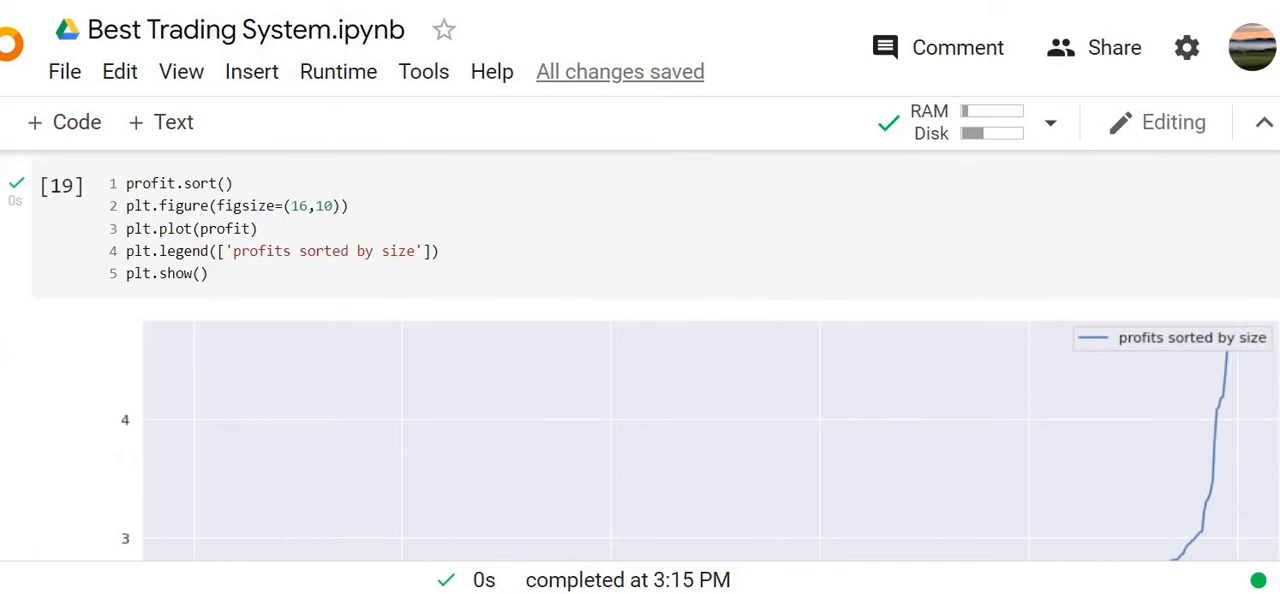
scroll("up", 3)
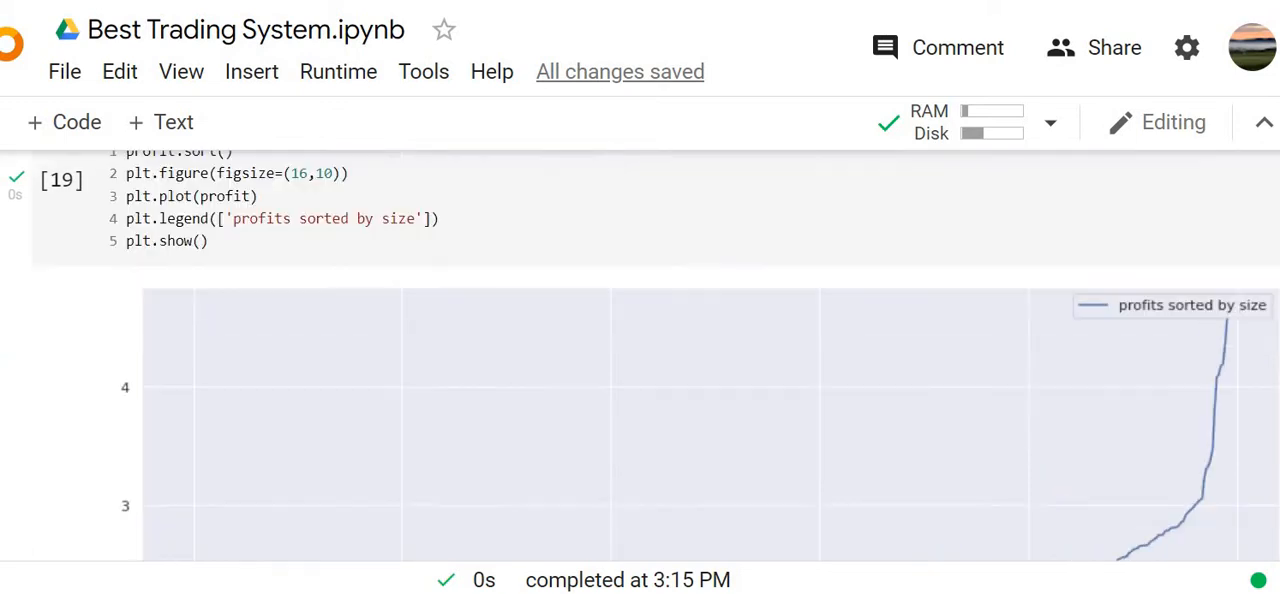
scroll("up", 3)
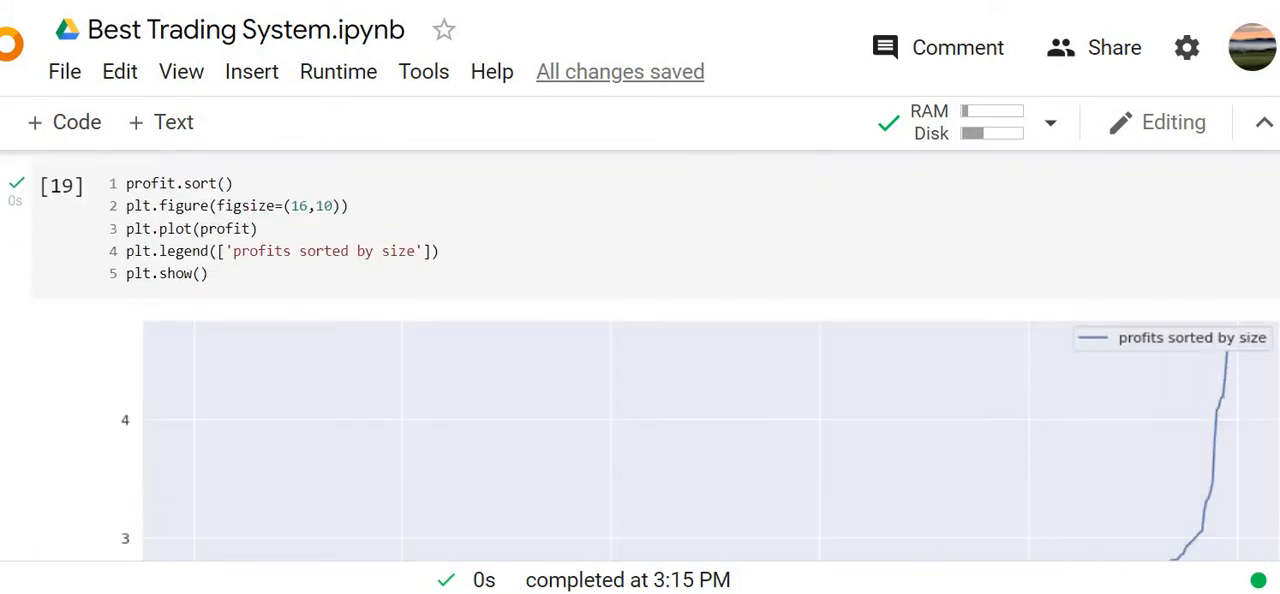
scroll("down", 3)
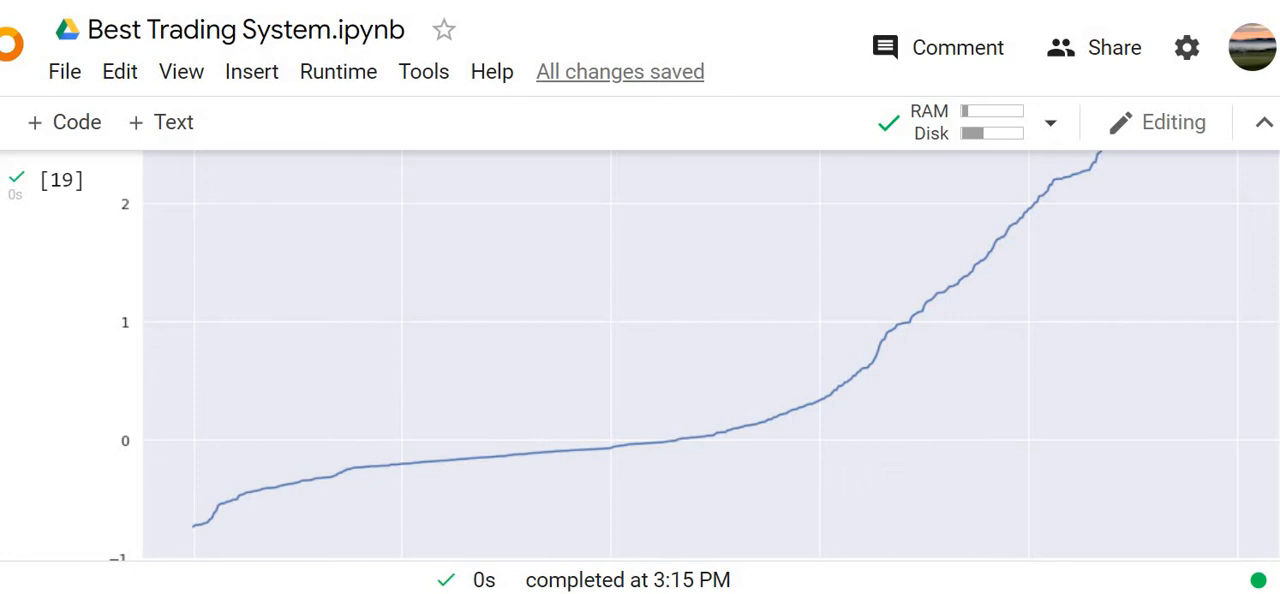
scroll("down", 3)
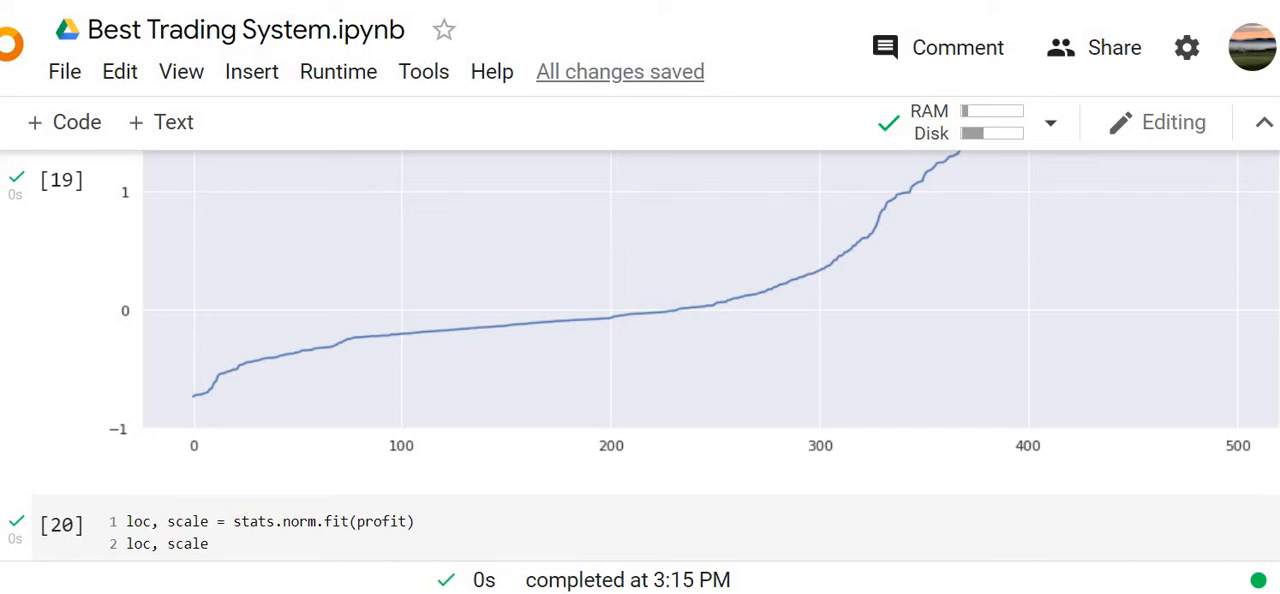
scroll("down", 3)
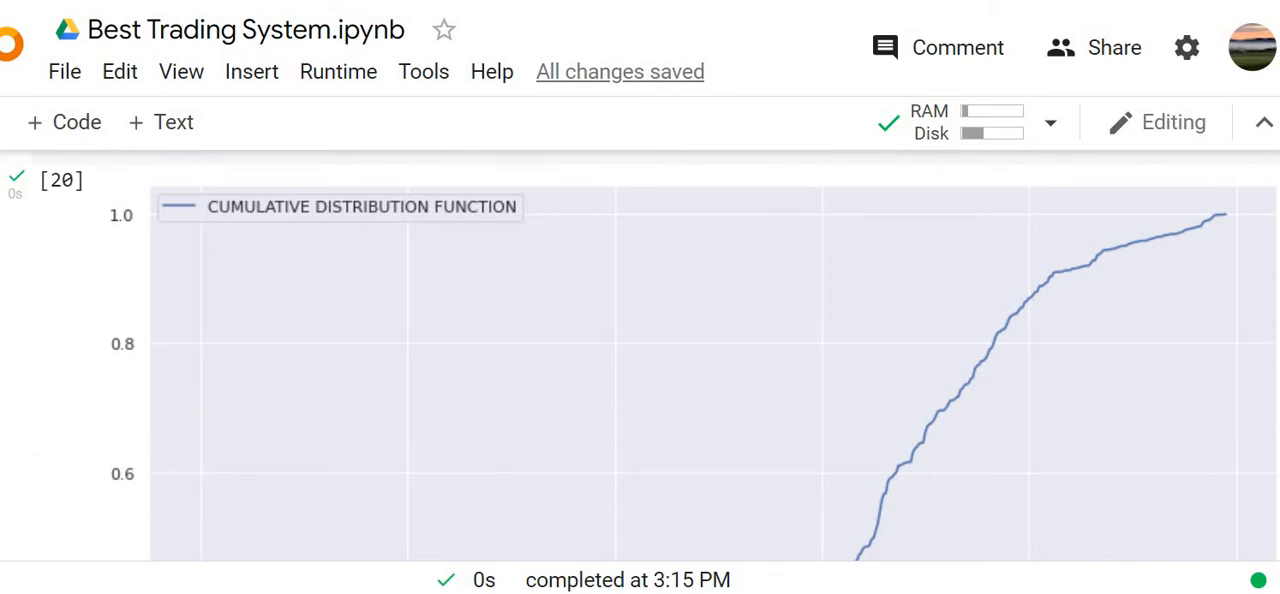
scroll("down", 3)
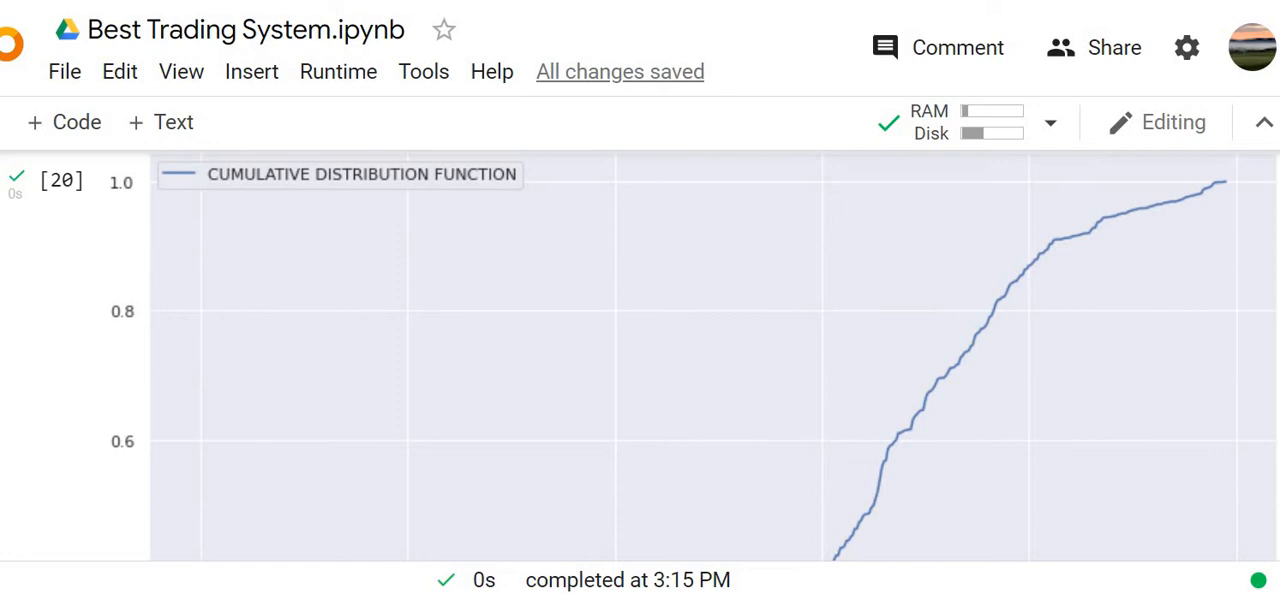
scroll("down", 3)
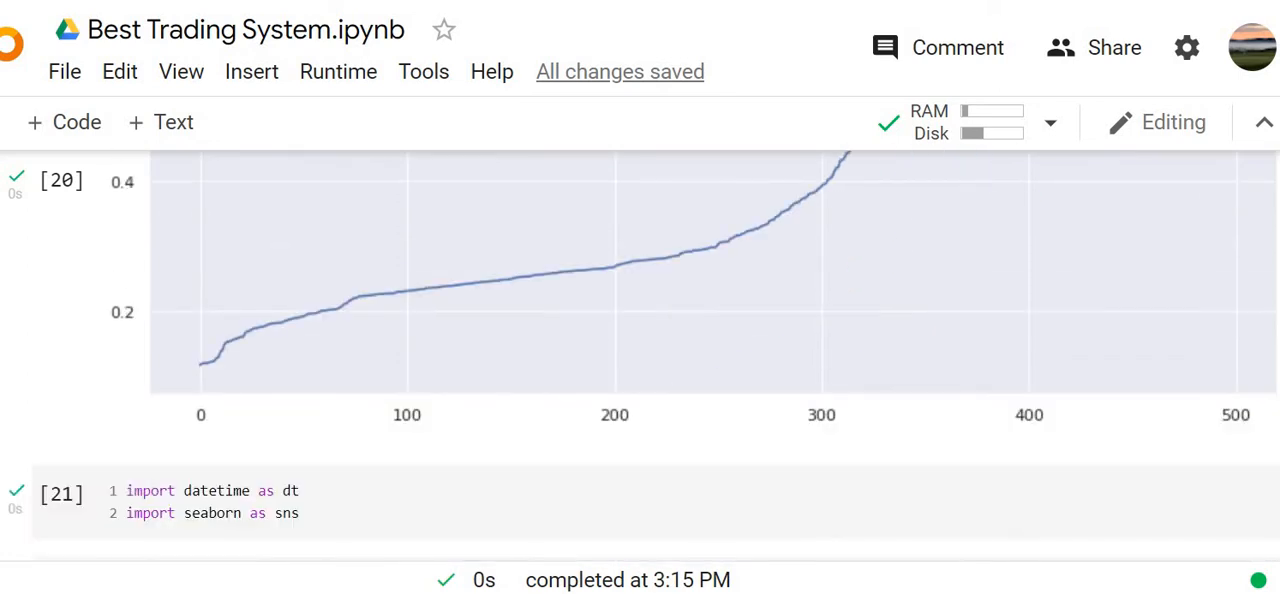
scroll("down", 3)
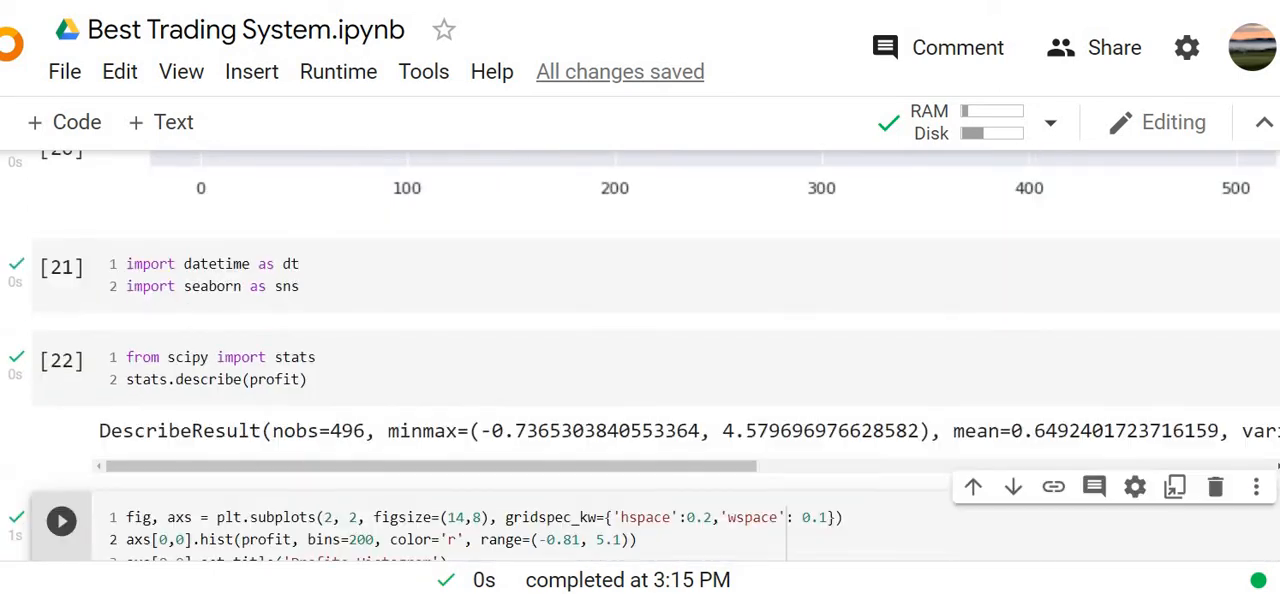
scroll("down", 3)
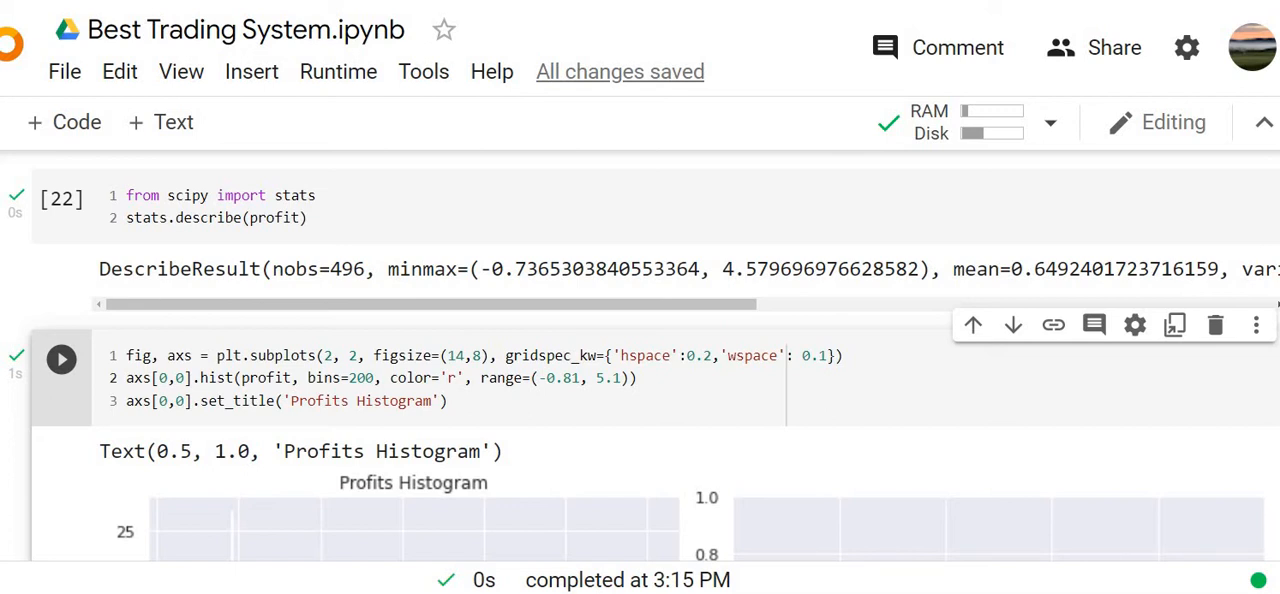
scroll("down", 3)
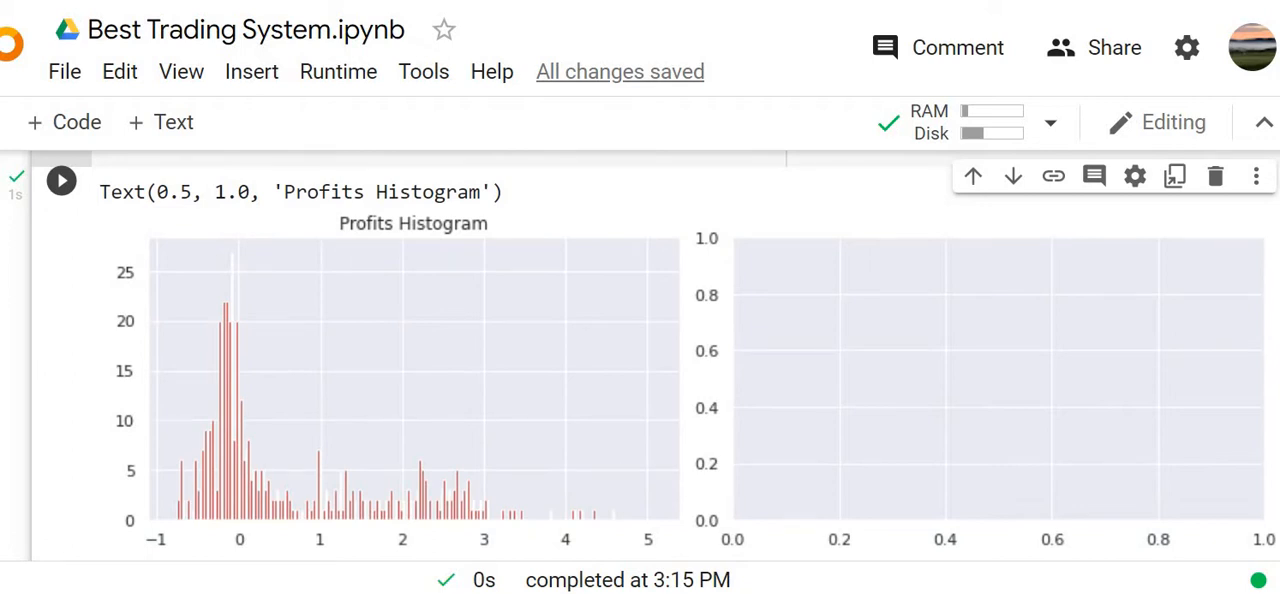
mouse_move(940, 470)
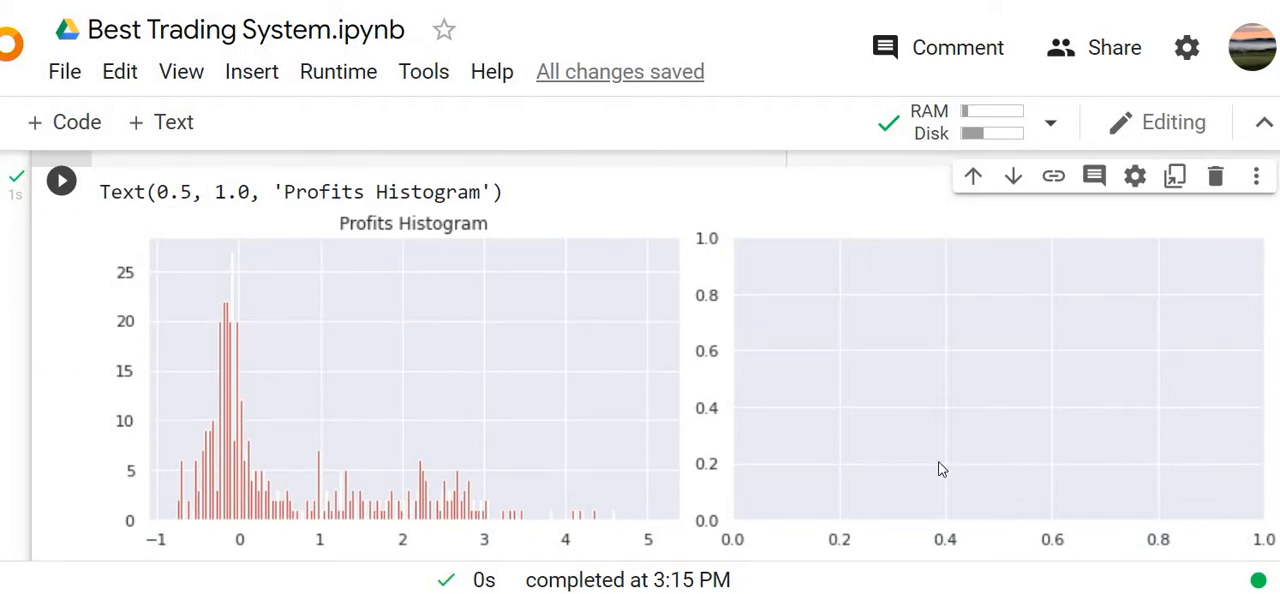
mouse_move(390, 496)
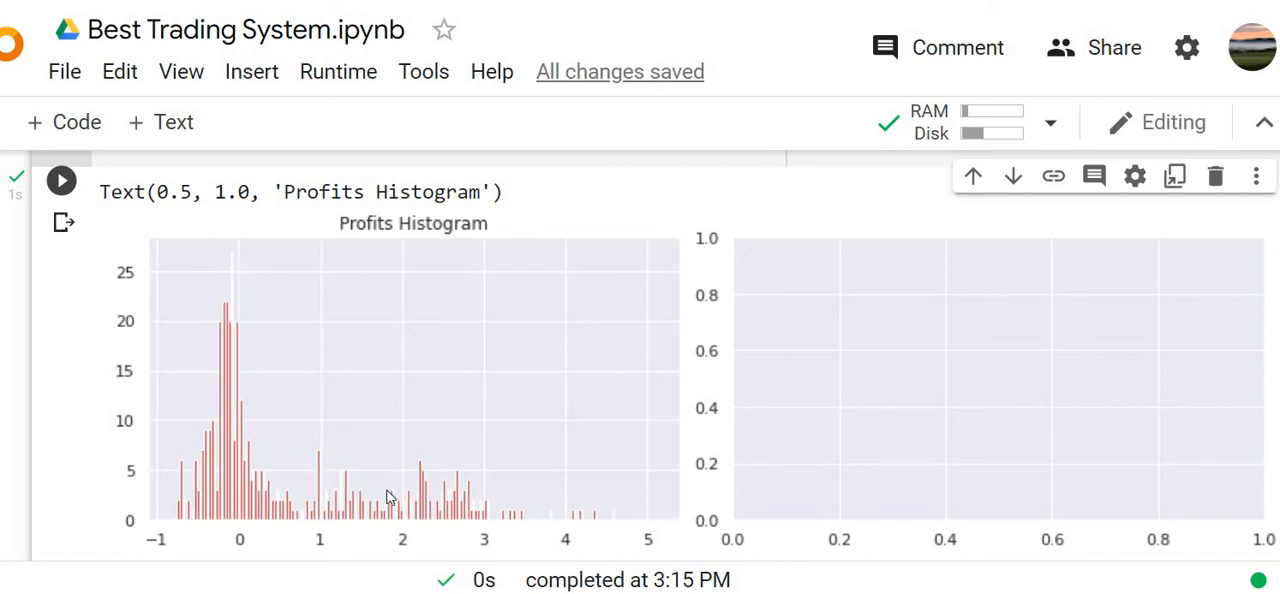
mouse_move(608, 506)
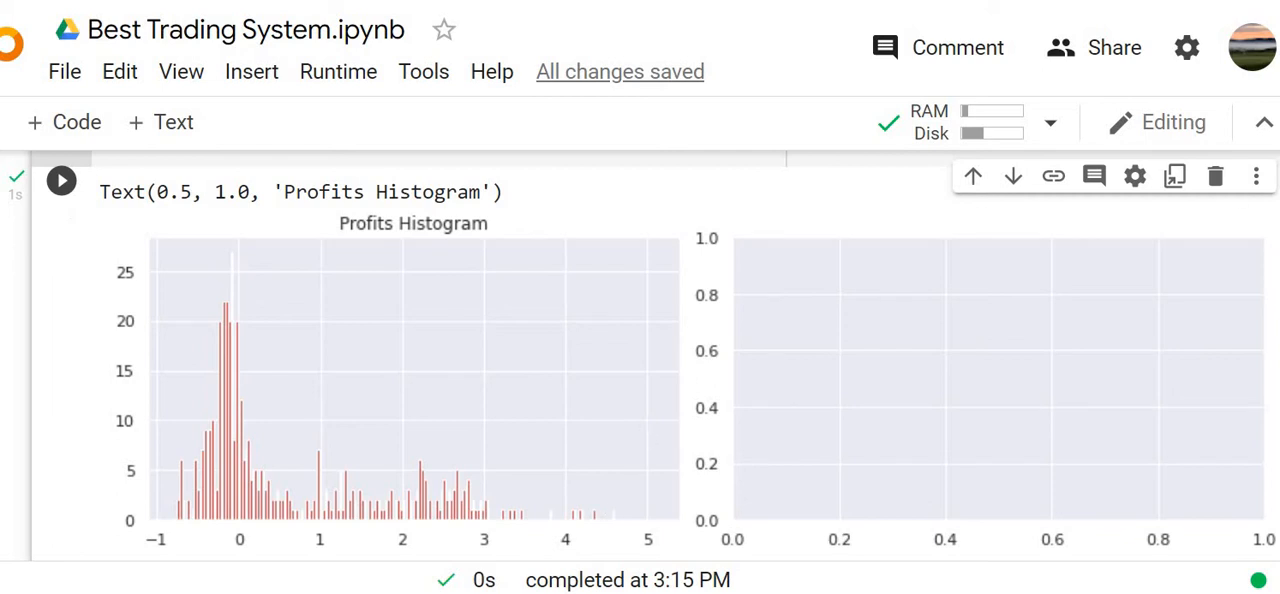
scroll("up", 3)
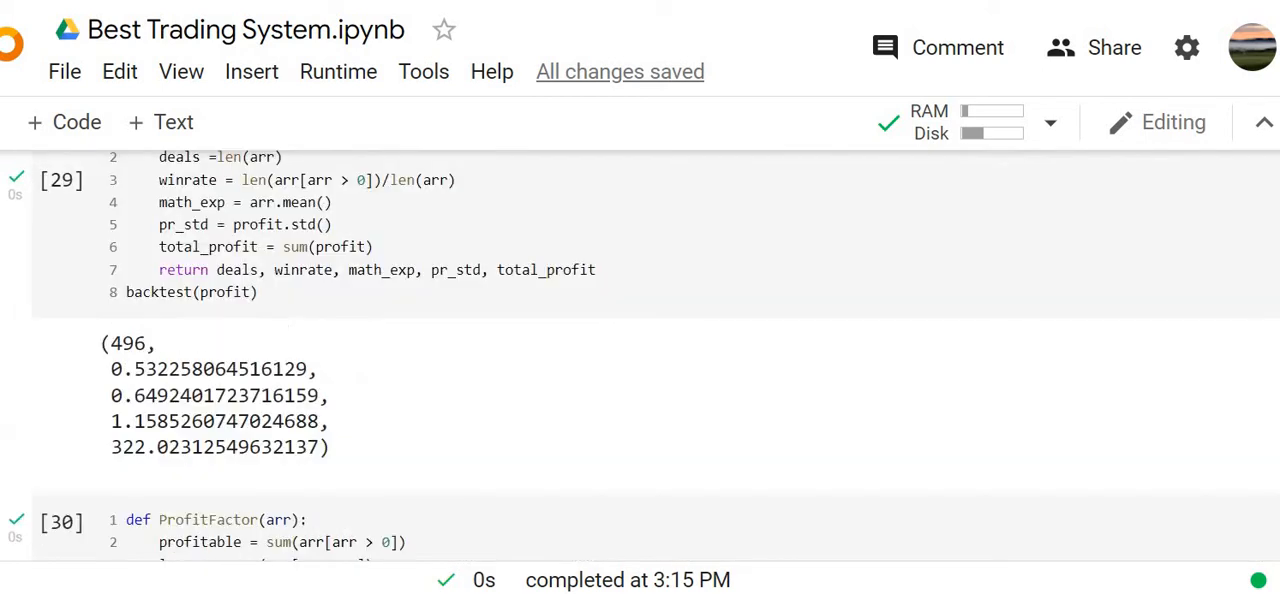
scroll("up", 3)
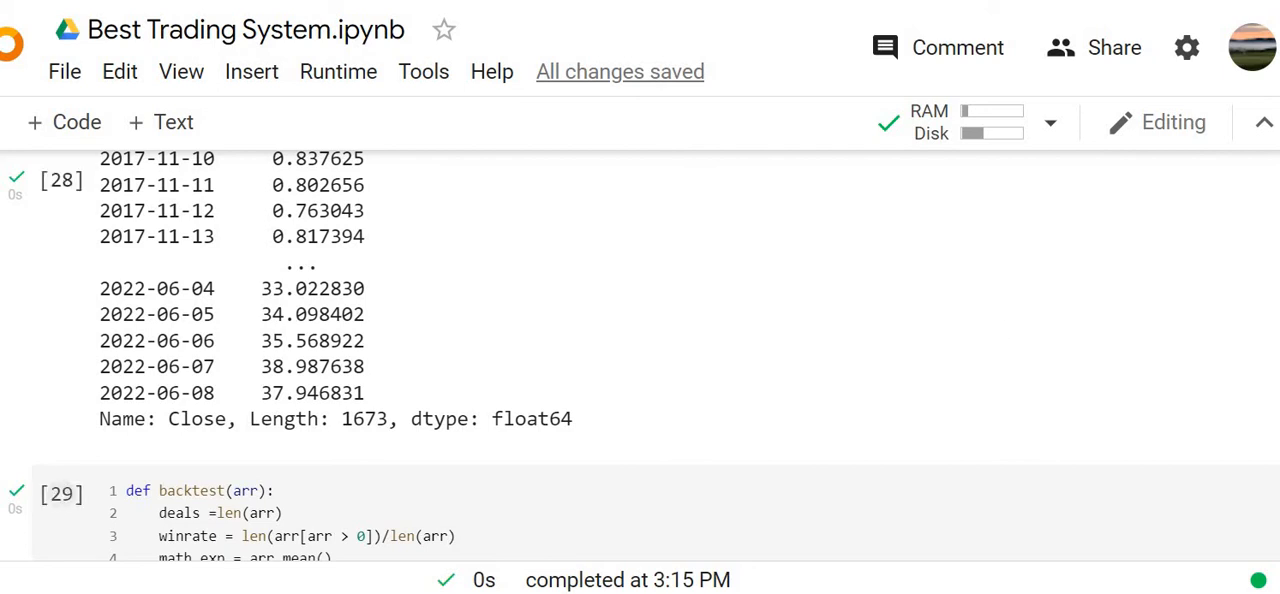
scroll("down", 3)
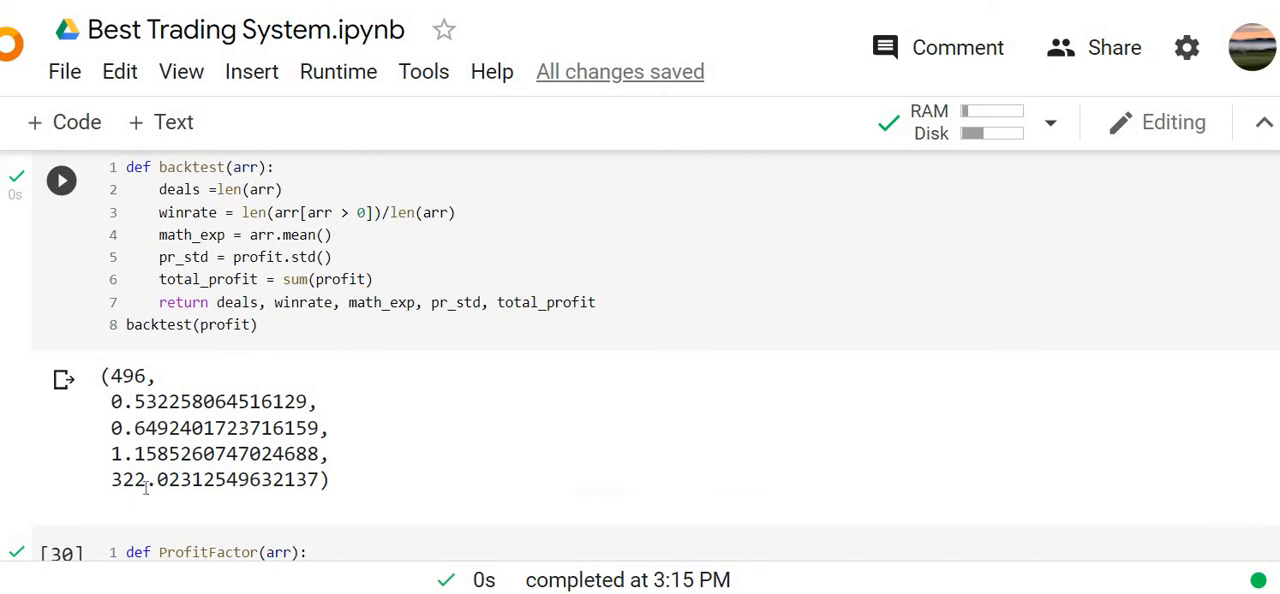
mouse_move(388, 500)
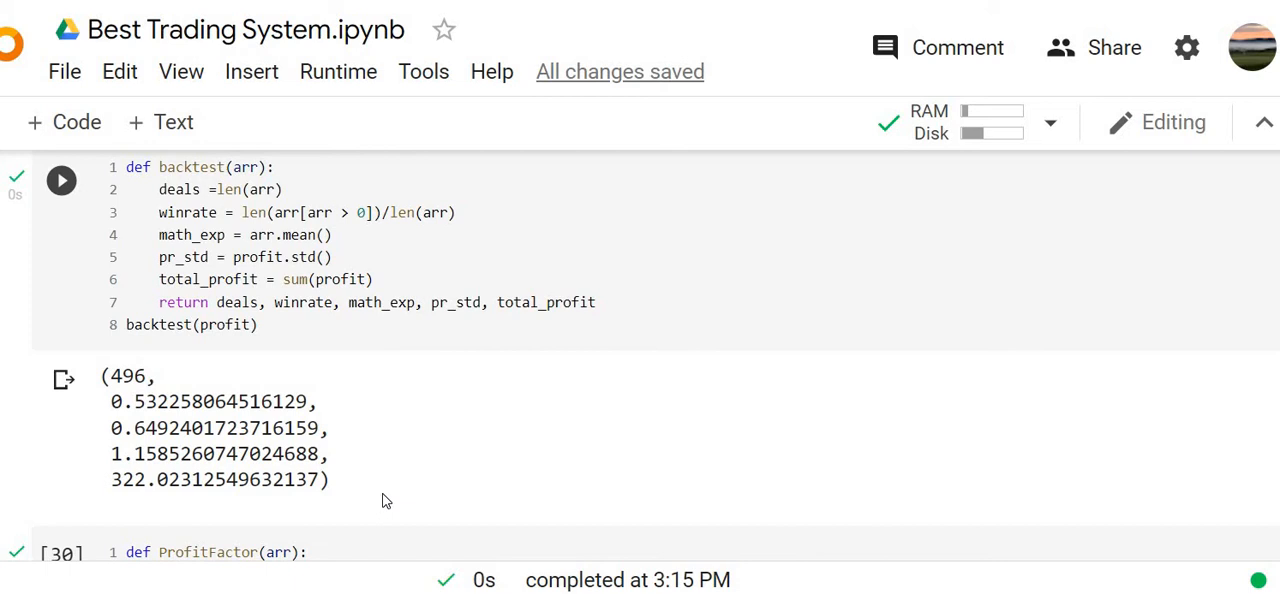
mouse_move(1188, 168)
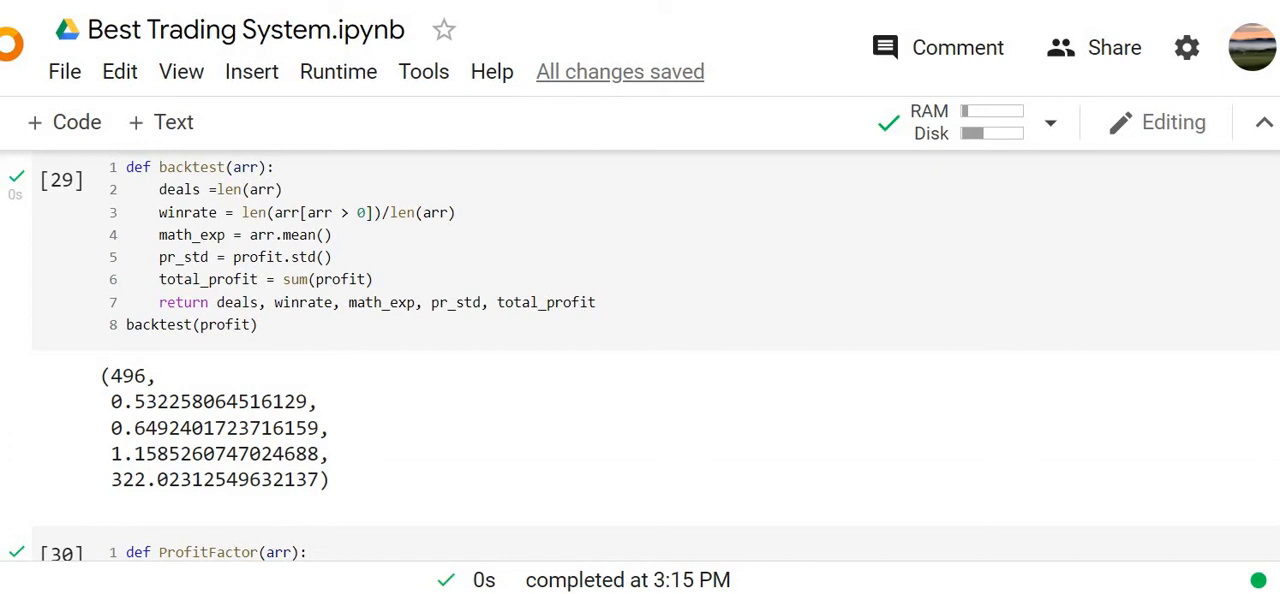
scroll("up", 3)
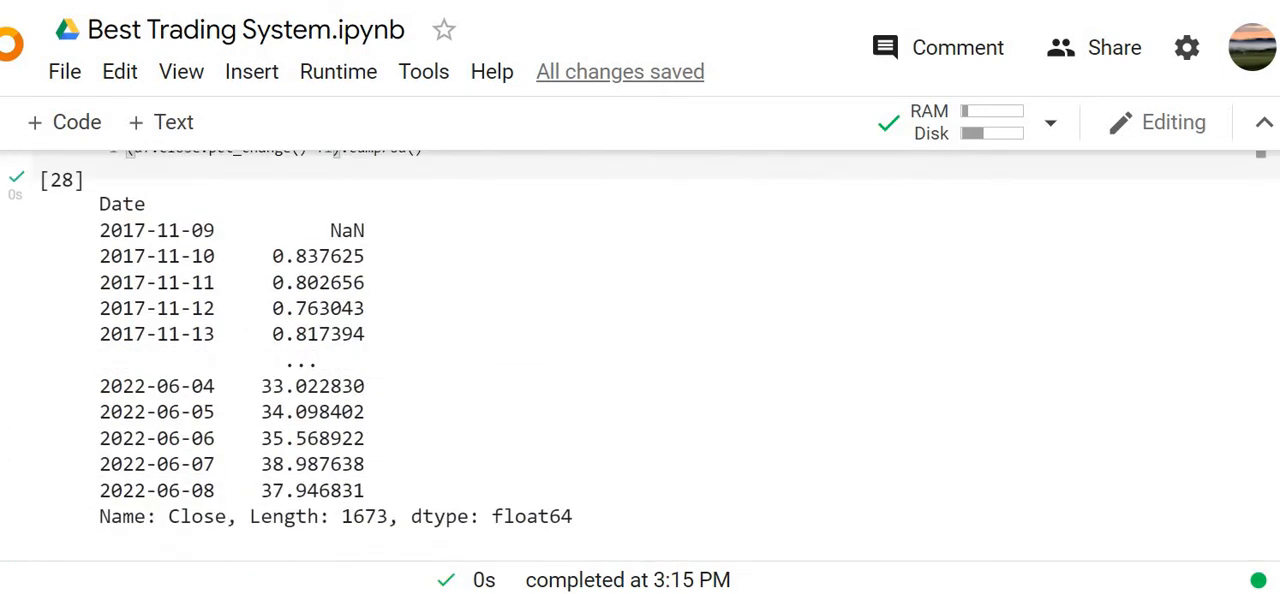
scroll("down", 3)
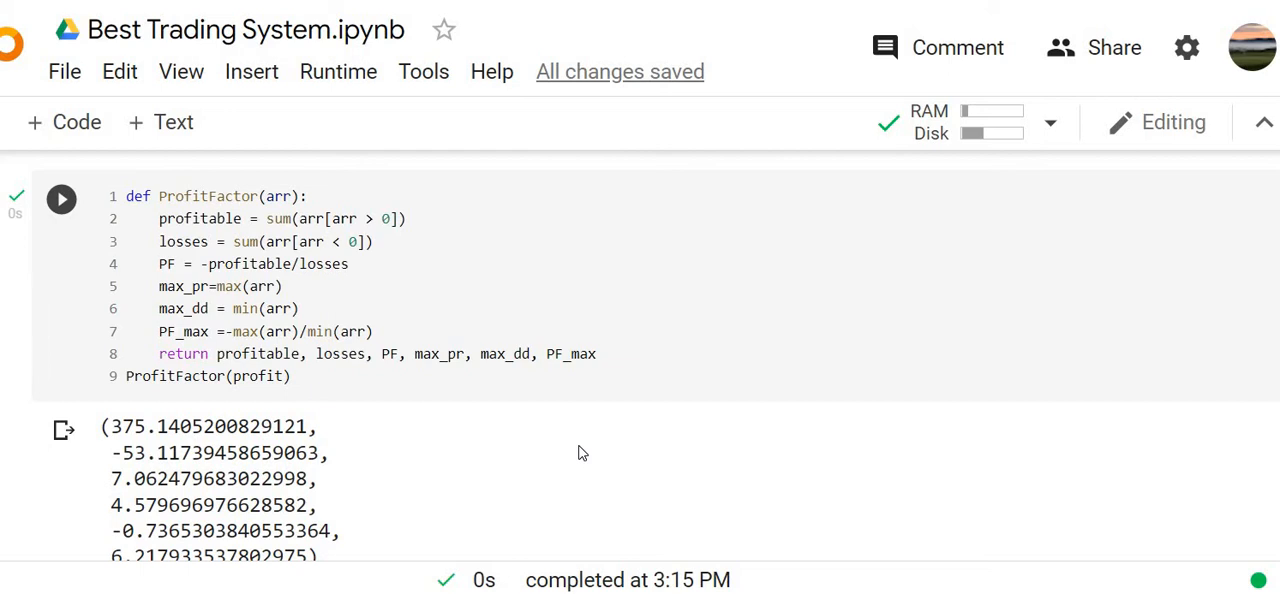
left_click(60, 198)
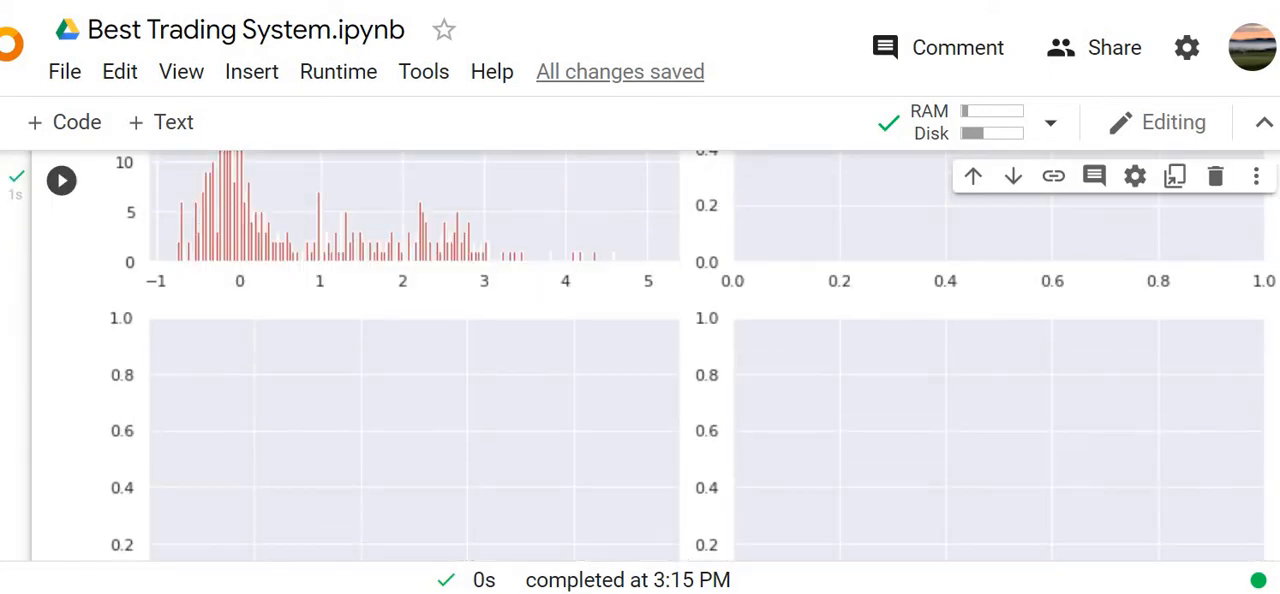
scroll("down", 3)
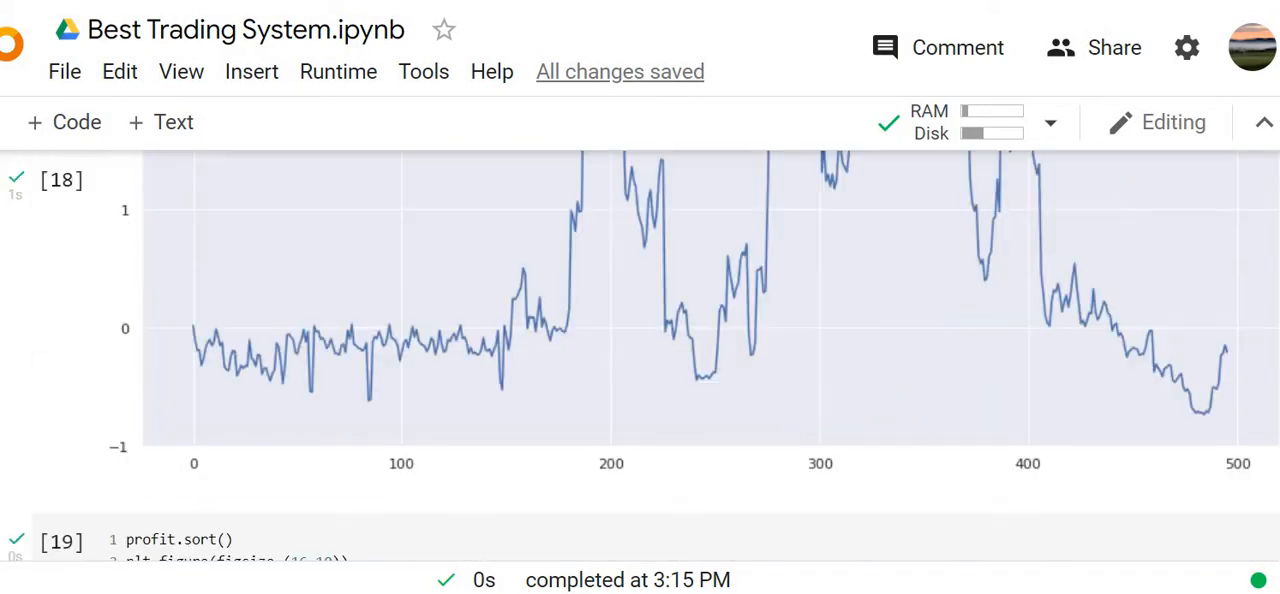
scroll("up", 3)
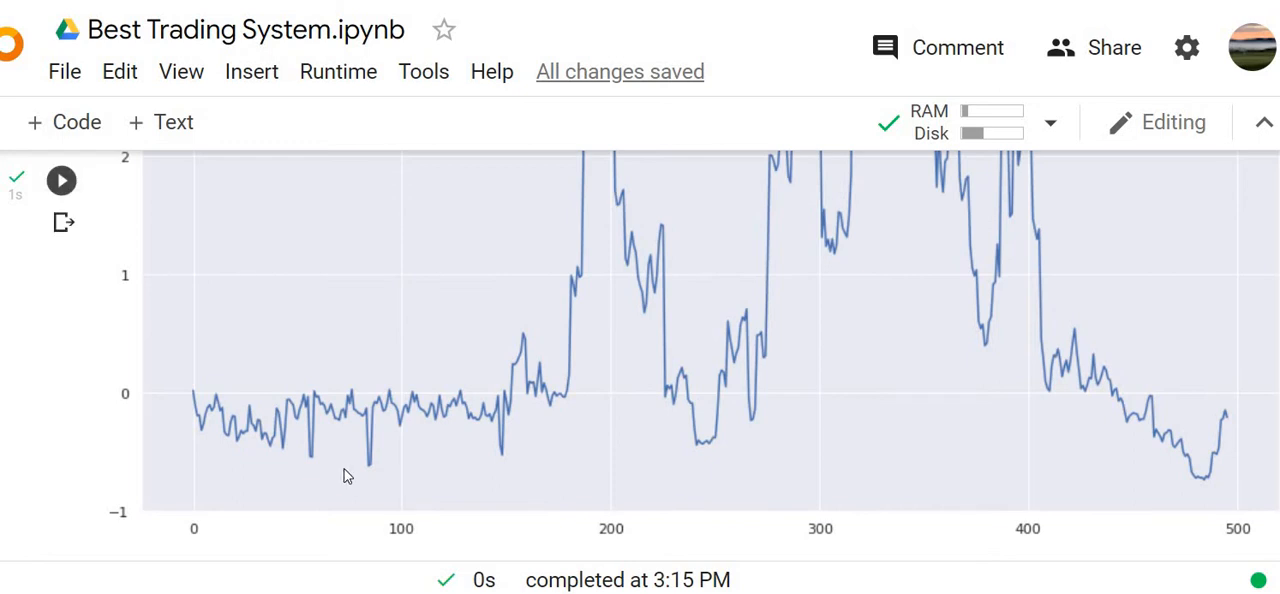
mouse_move(490, 402)
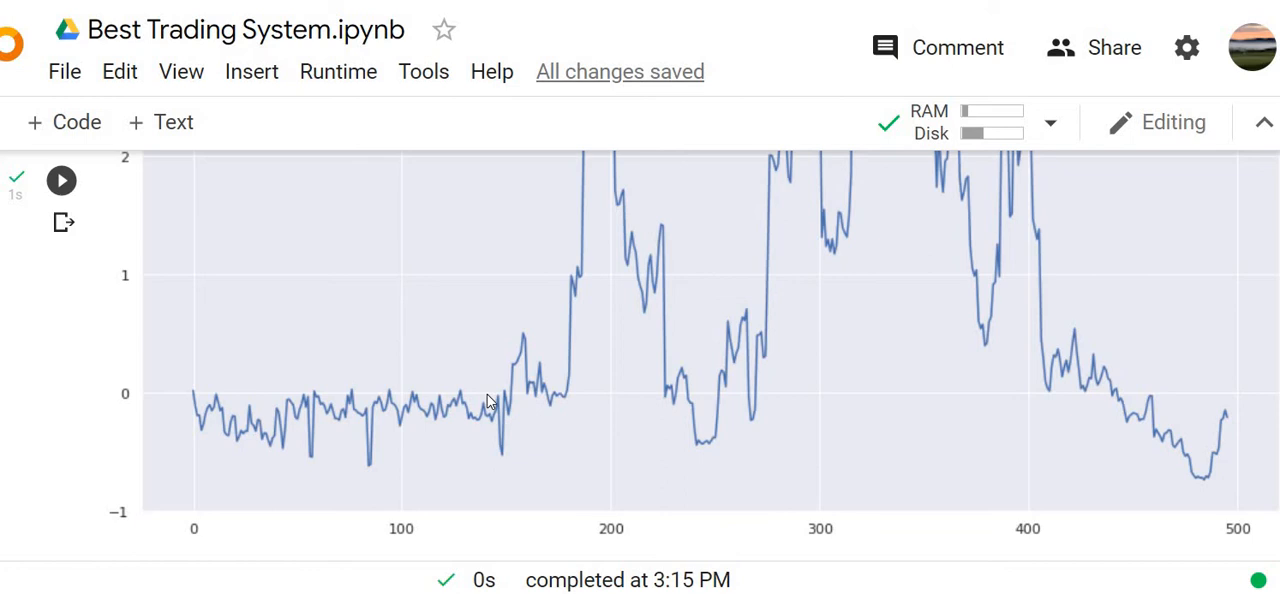
mouse_move(928, 354)
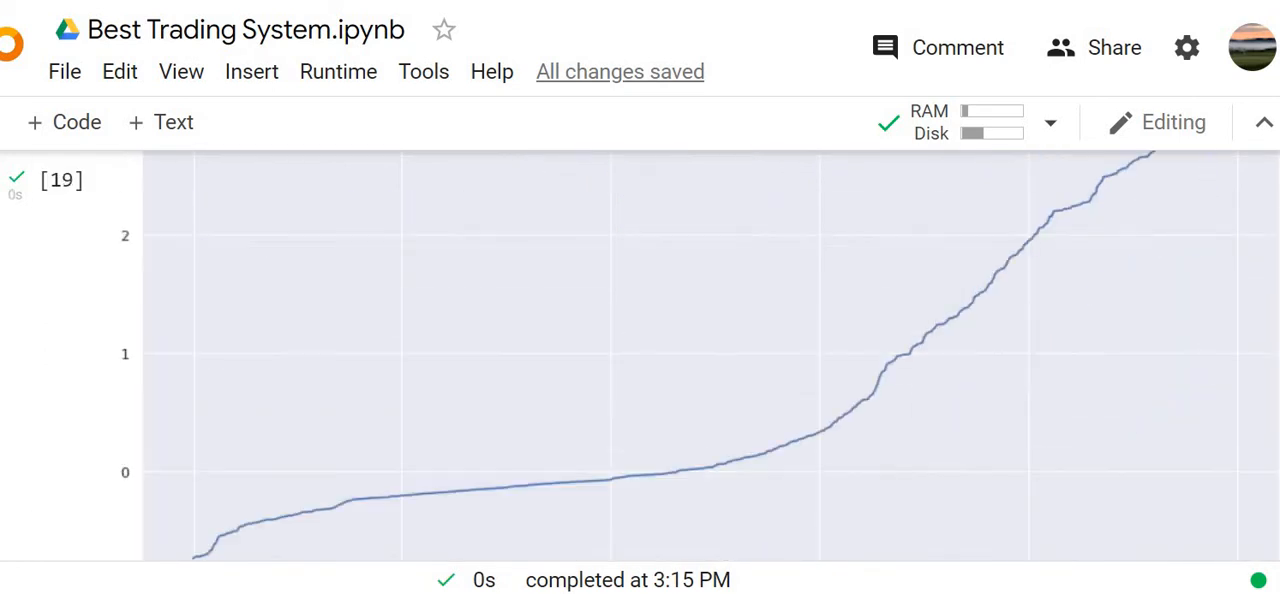
scroll("up", 3)
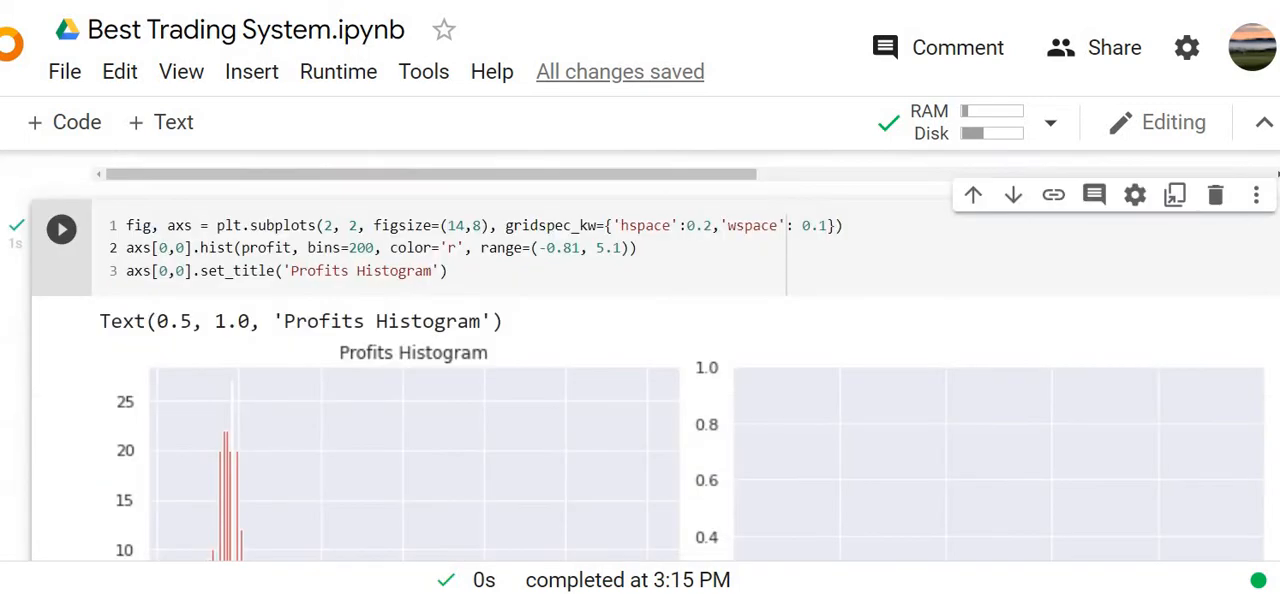
scroll("down", 3)
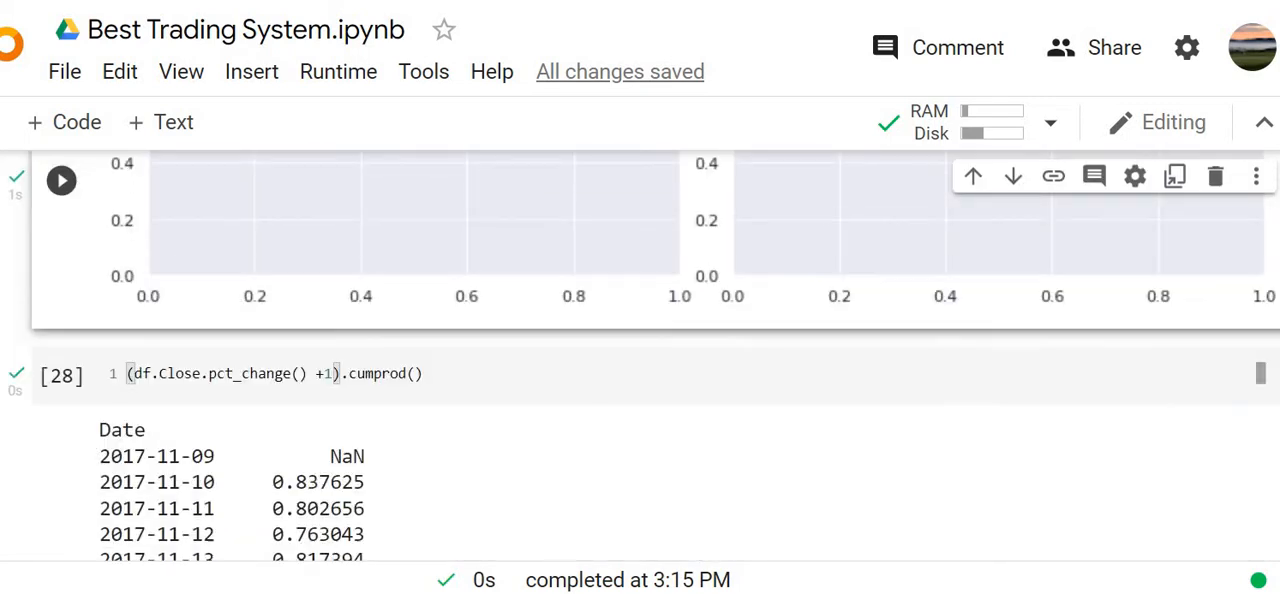
scroll("down", 3)
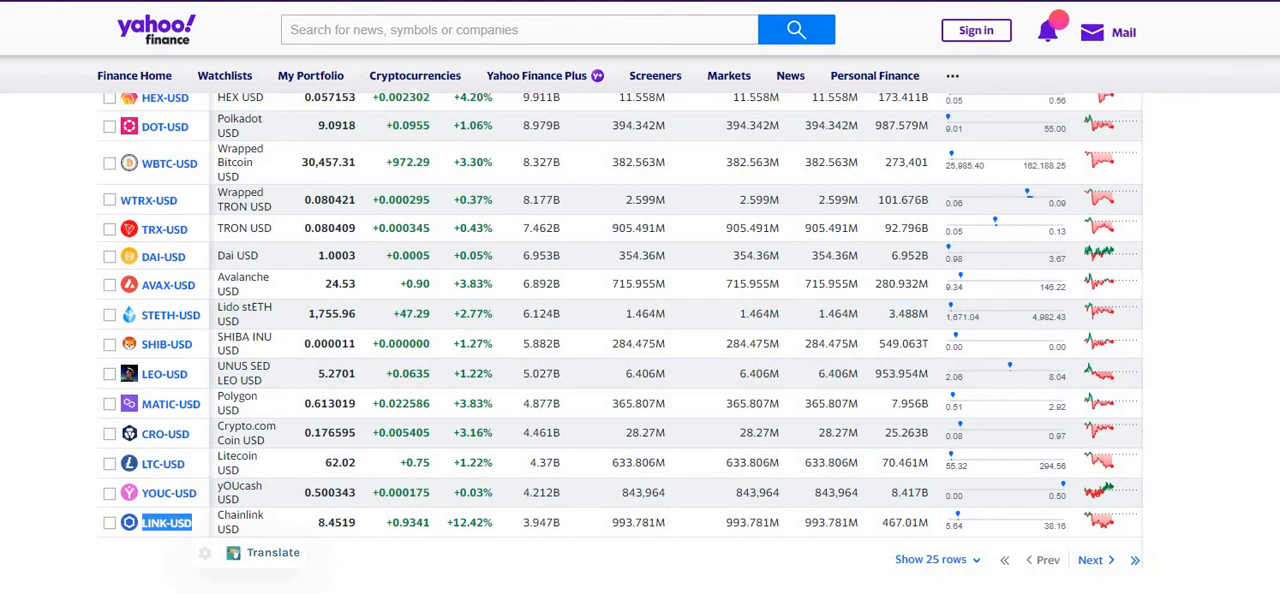
Scroll the Yahoo Finance crypto list up to Bitcoin, past LINK-USD Chainlink, and back
scroll("up", 3)
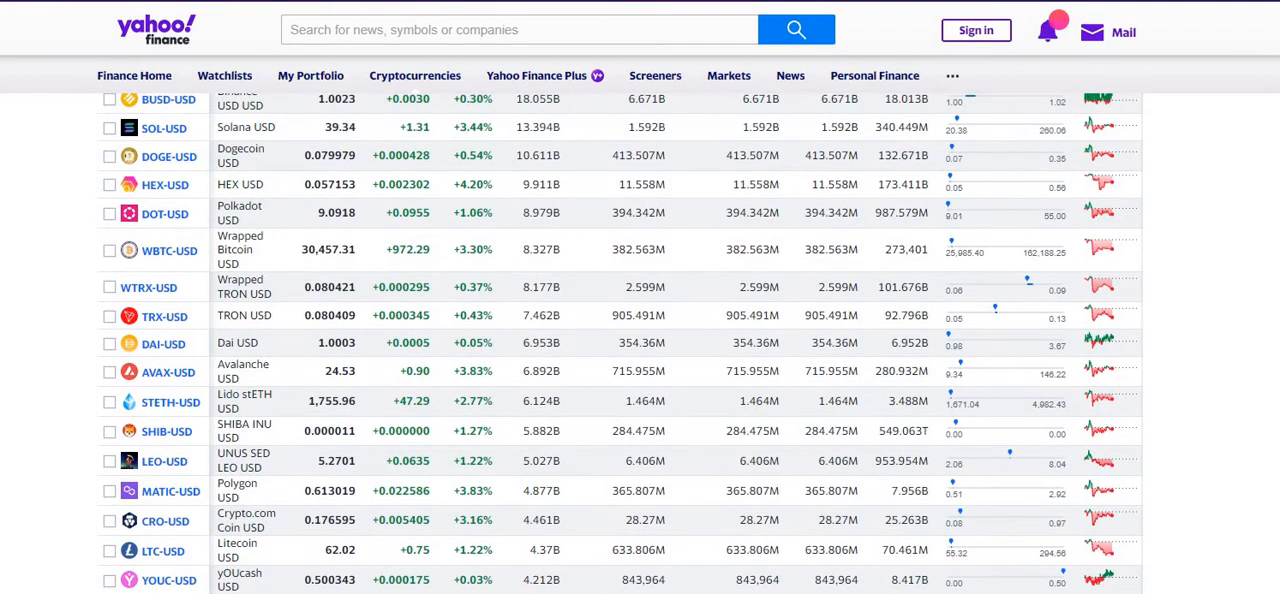
scroll("up", 3)
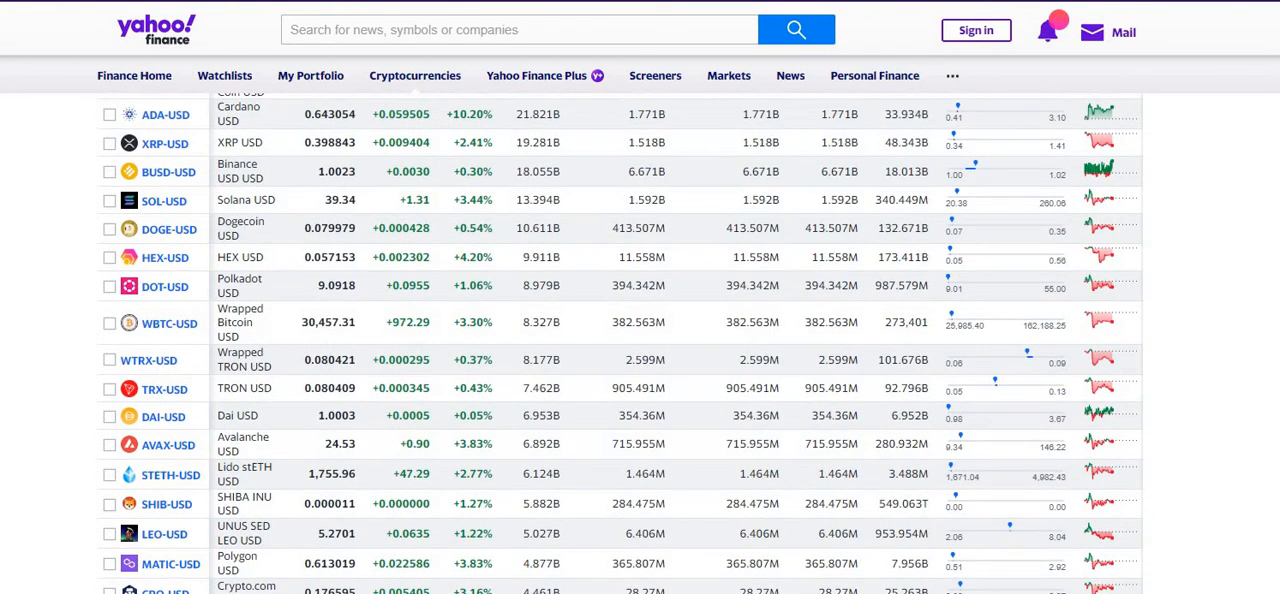
scroll("up", 3)
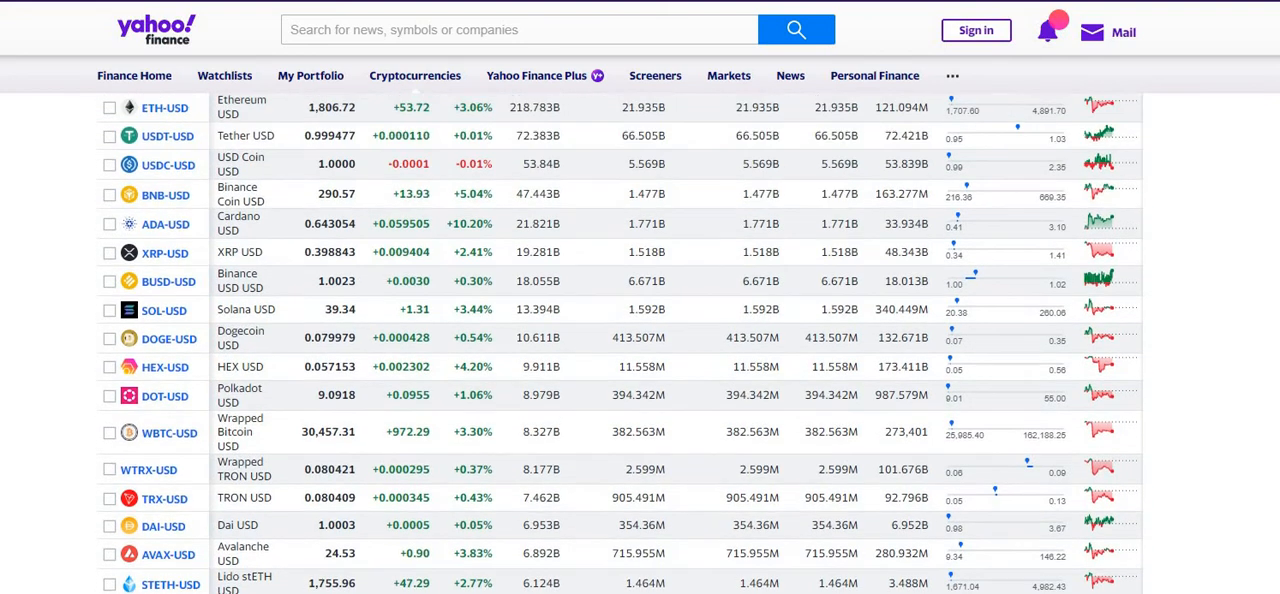
scroll("up", 3)
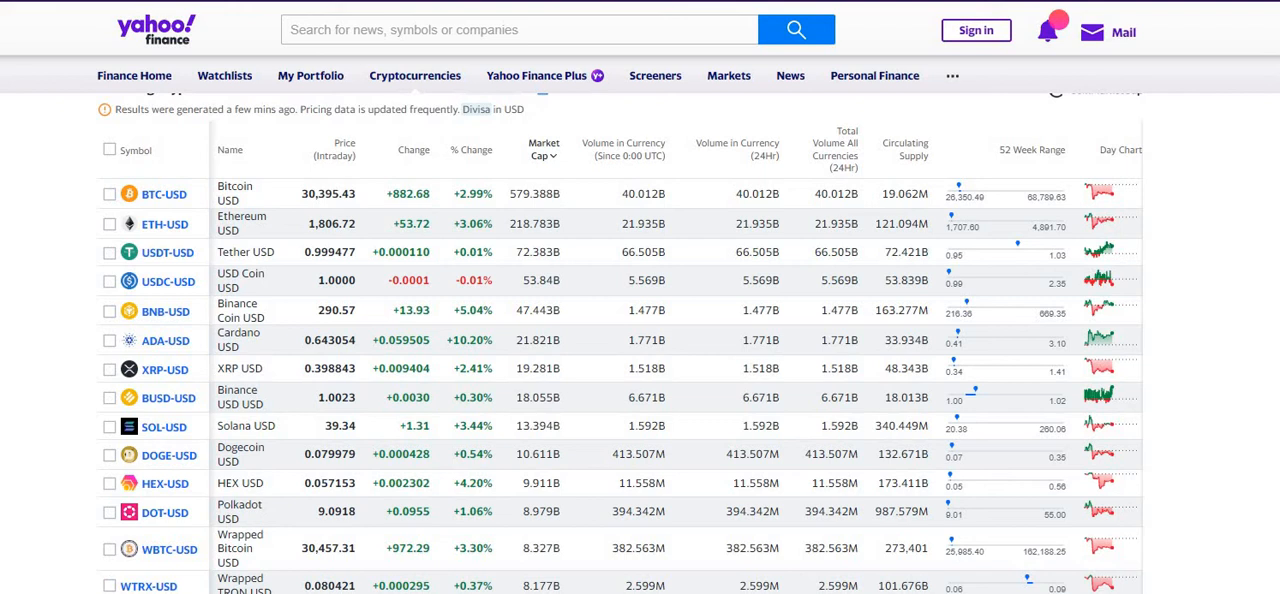
scroll("down", 3)
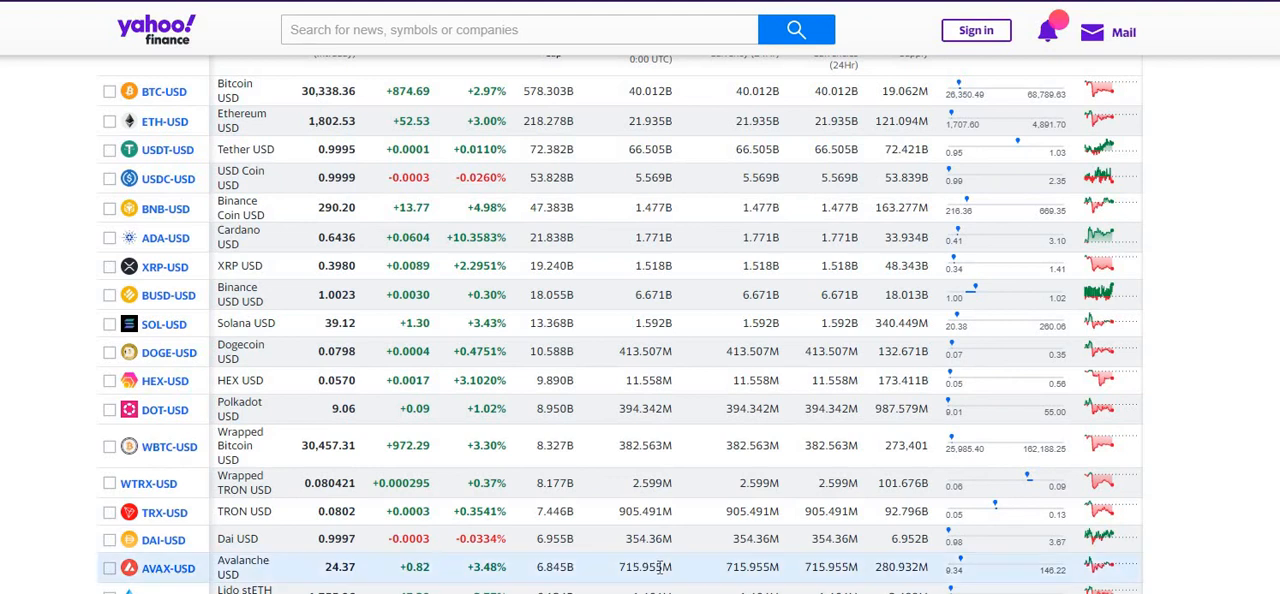
scroll("up", 3)
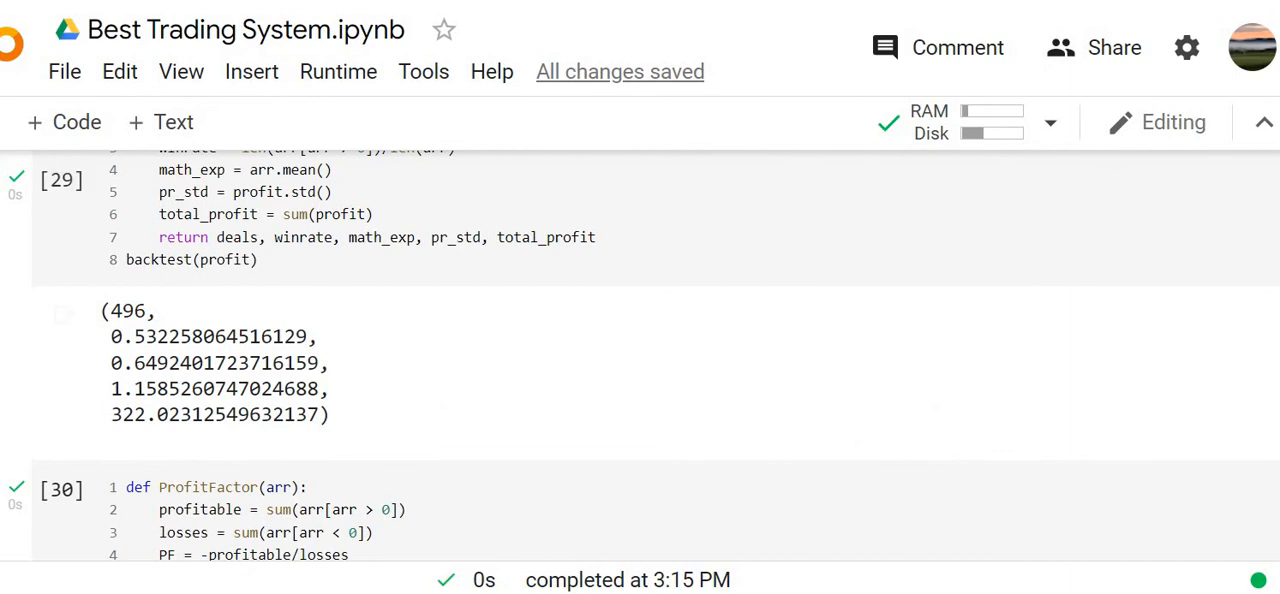
Scroll the Colab backtest (496 deals, 322 profit) and ProfitFactor outputs into view
scroll("down", 3)
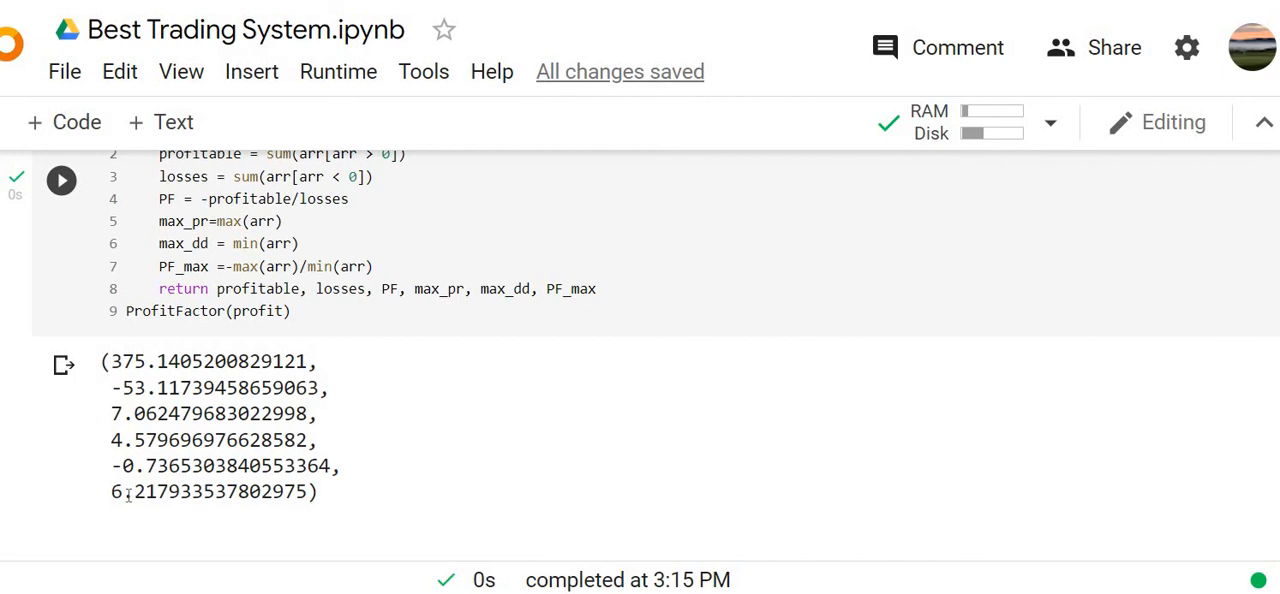
mouse_move(564, 428)
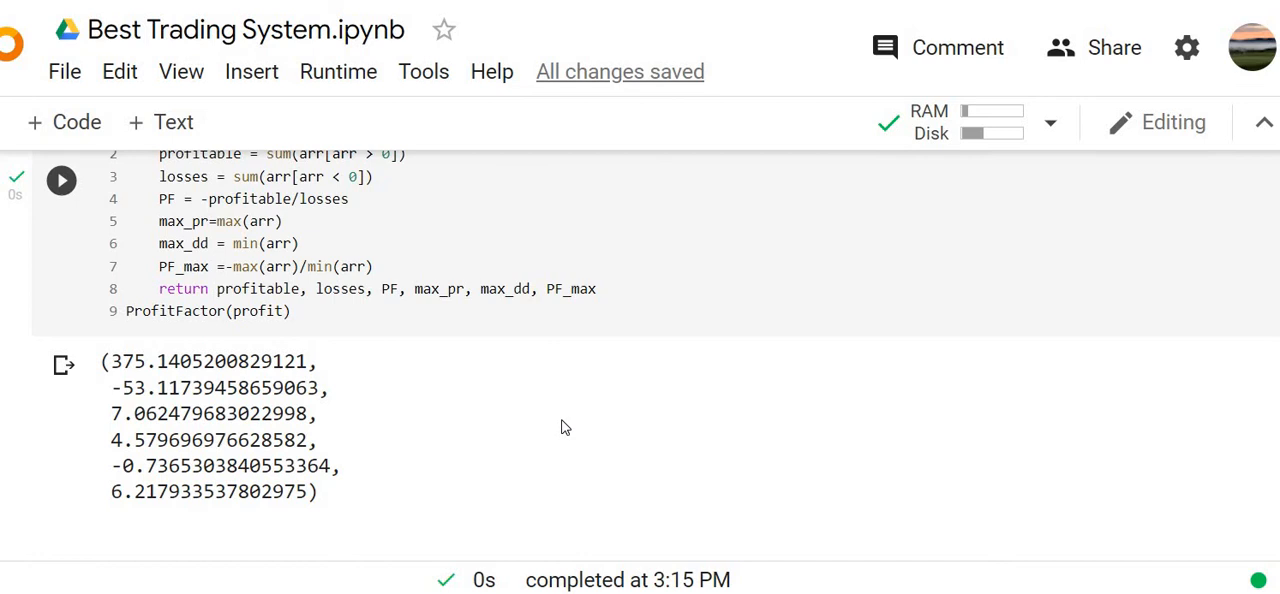
mouse_move(864, 330)
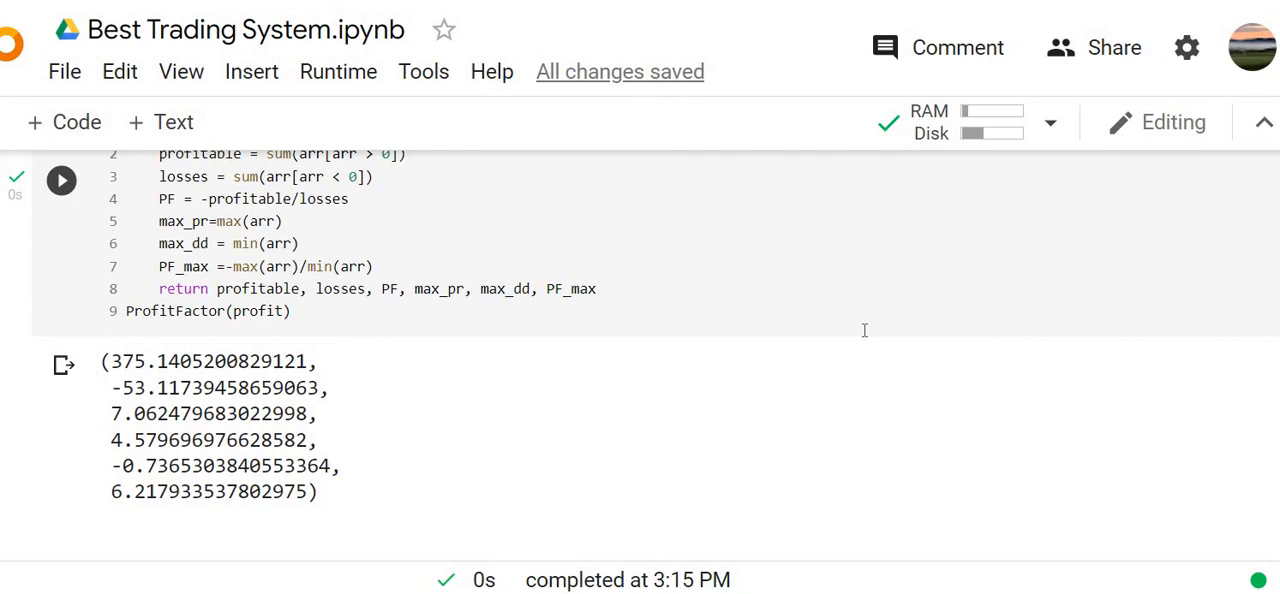
left_click(60, 180)
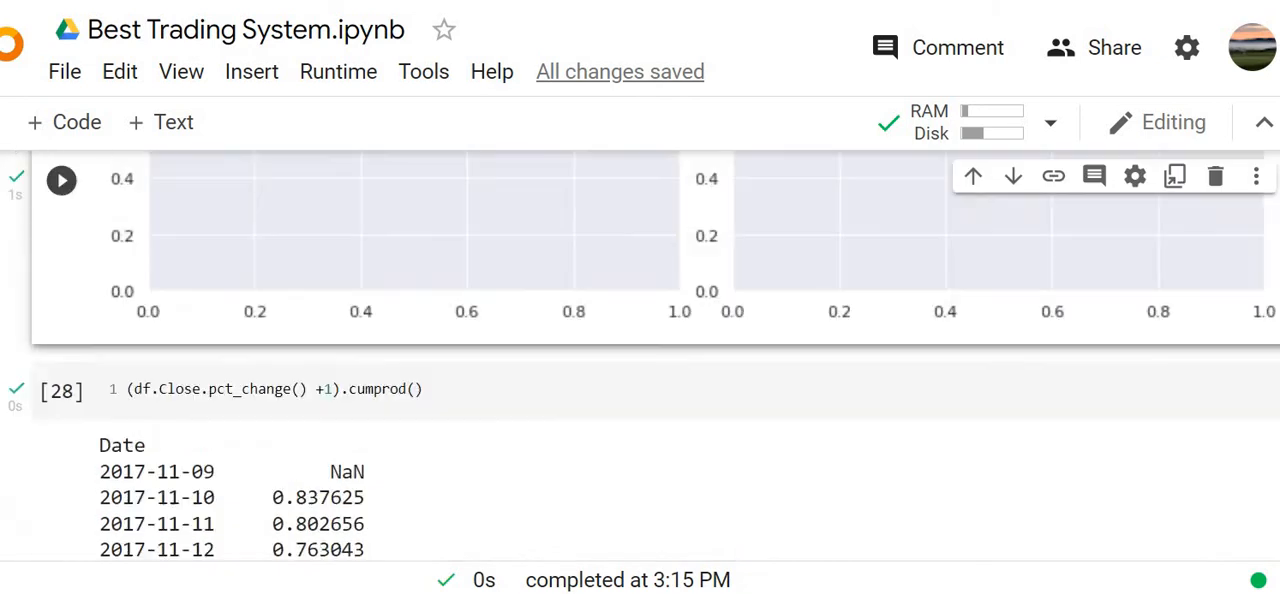
scroll("up", 3)
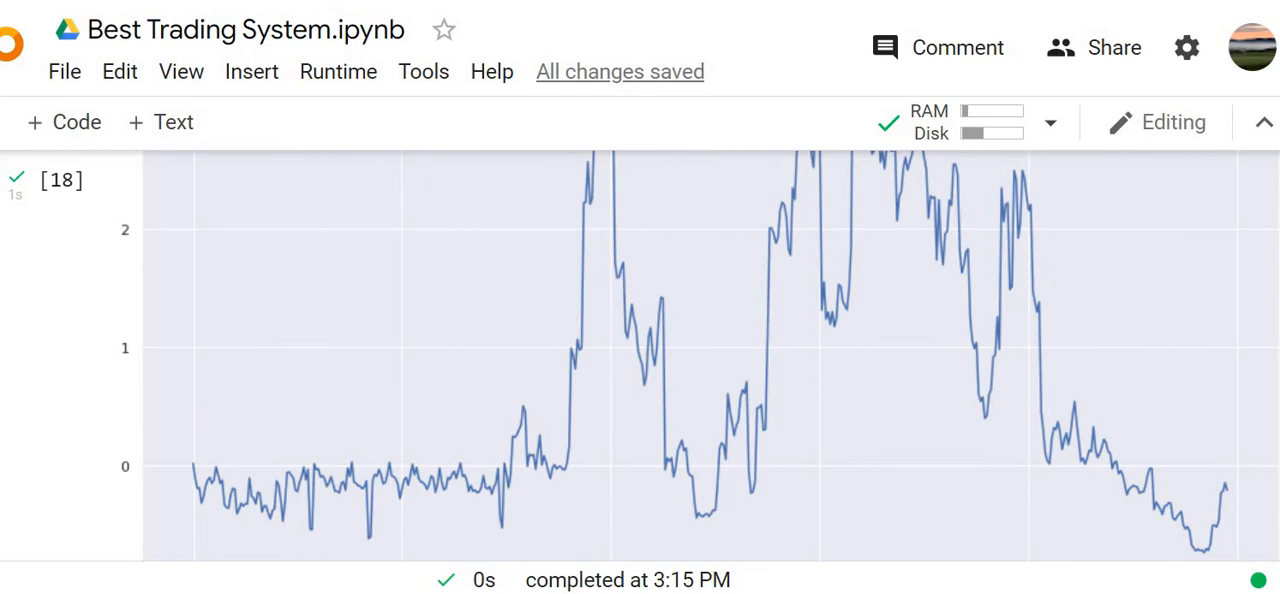
scroll("up", 3)
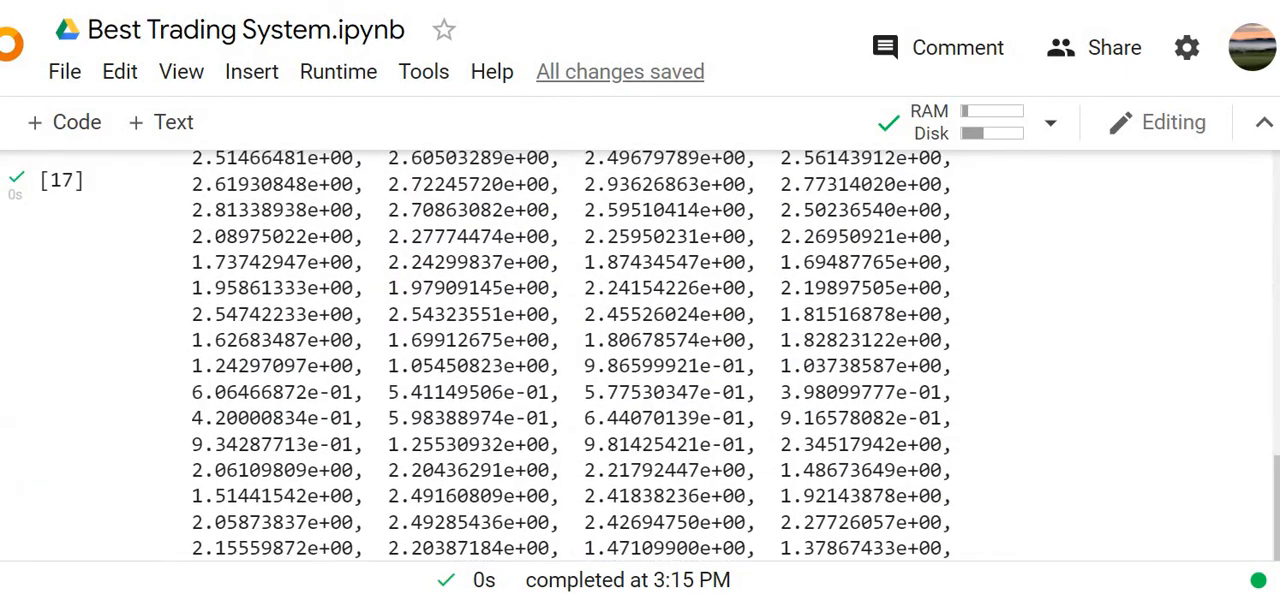
scroll("up", 3)
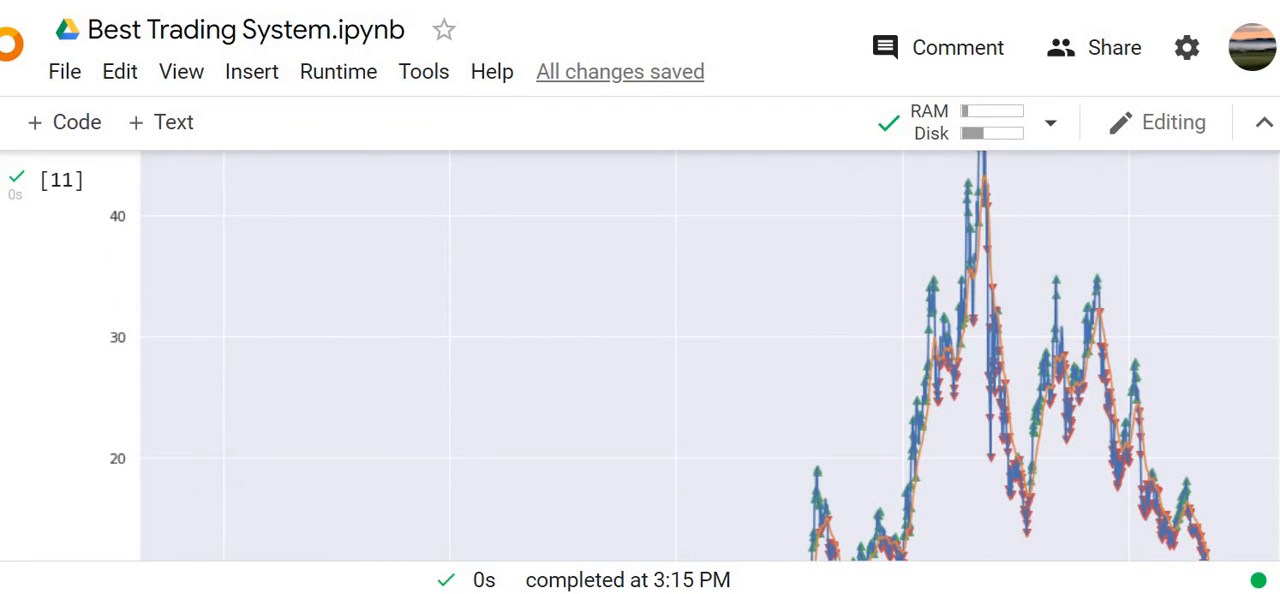
scroll("down", 3)
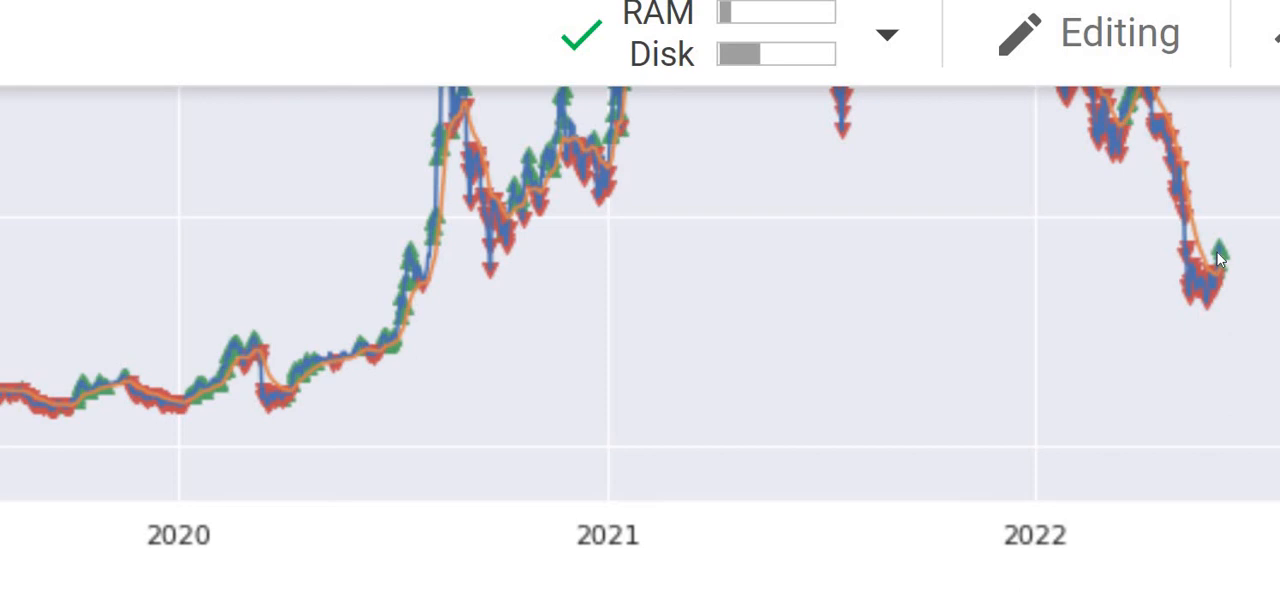
mouse_move(896, 230)
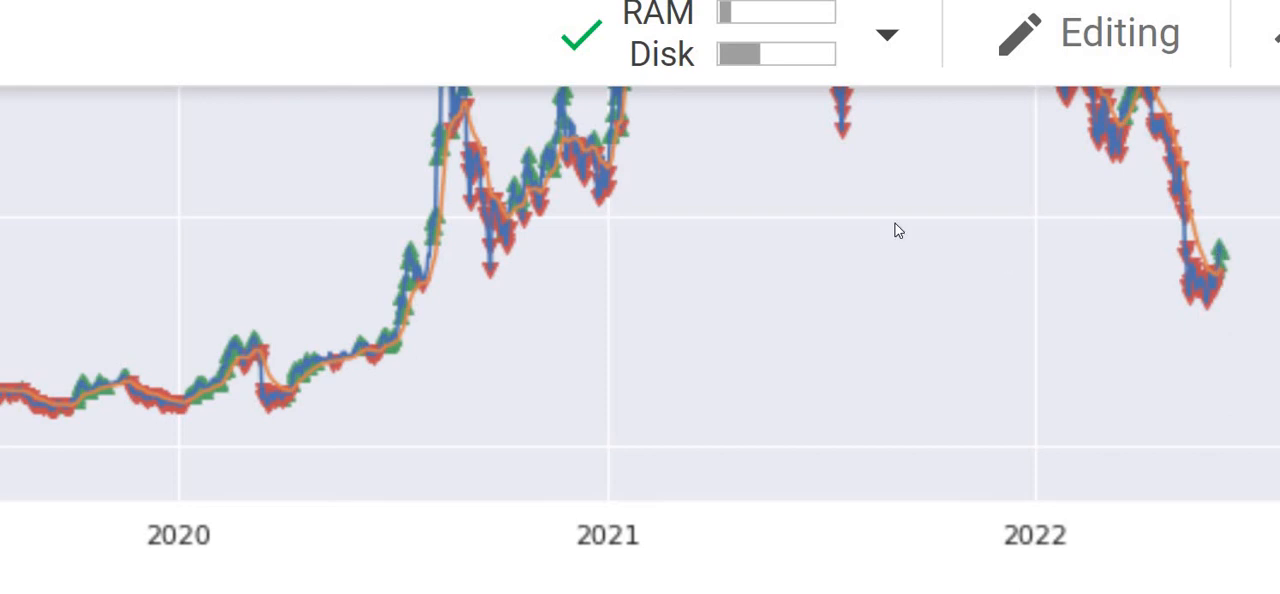
scroll("up", 3)
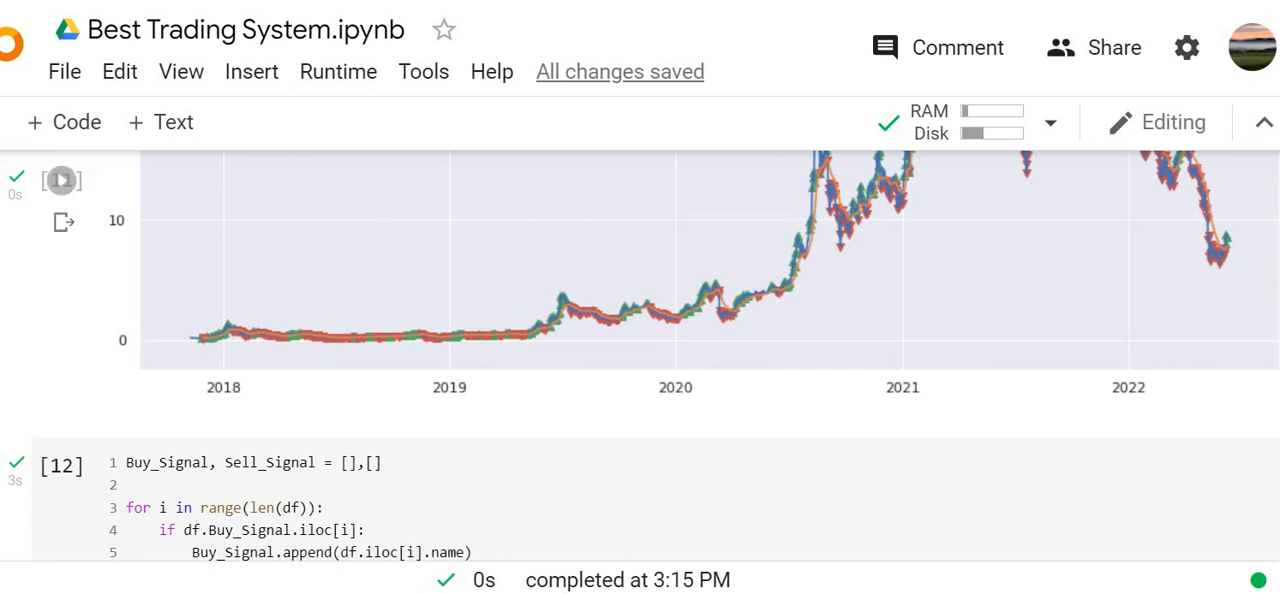
mouse_move(1018, 308)
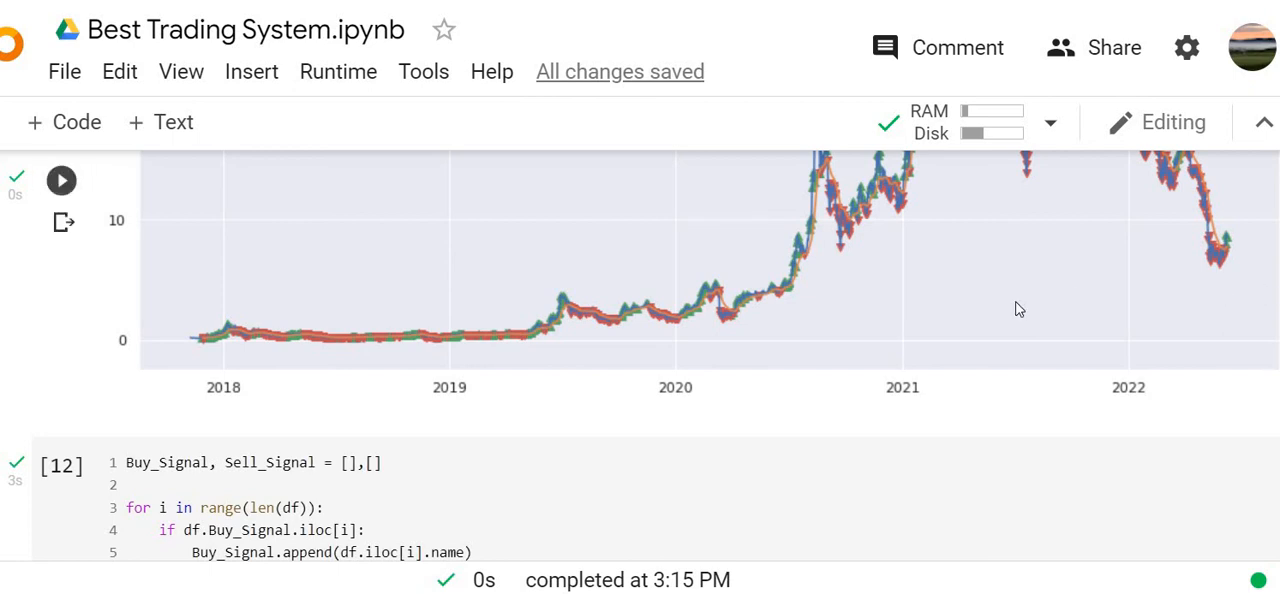